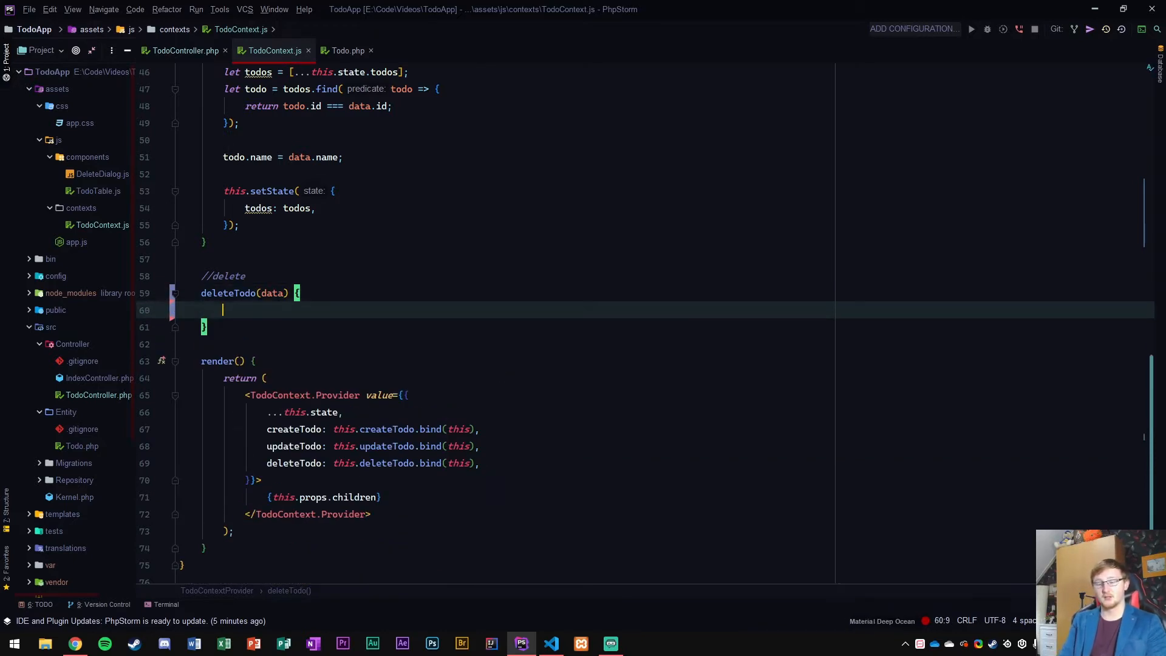
- Write axios.delete('/api/todo/delete' + data.id) inside deleteTodo in TodoContext.js
{"action": "type", "text": "axios"}
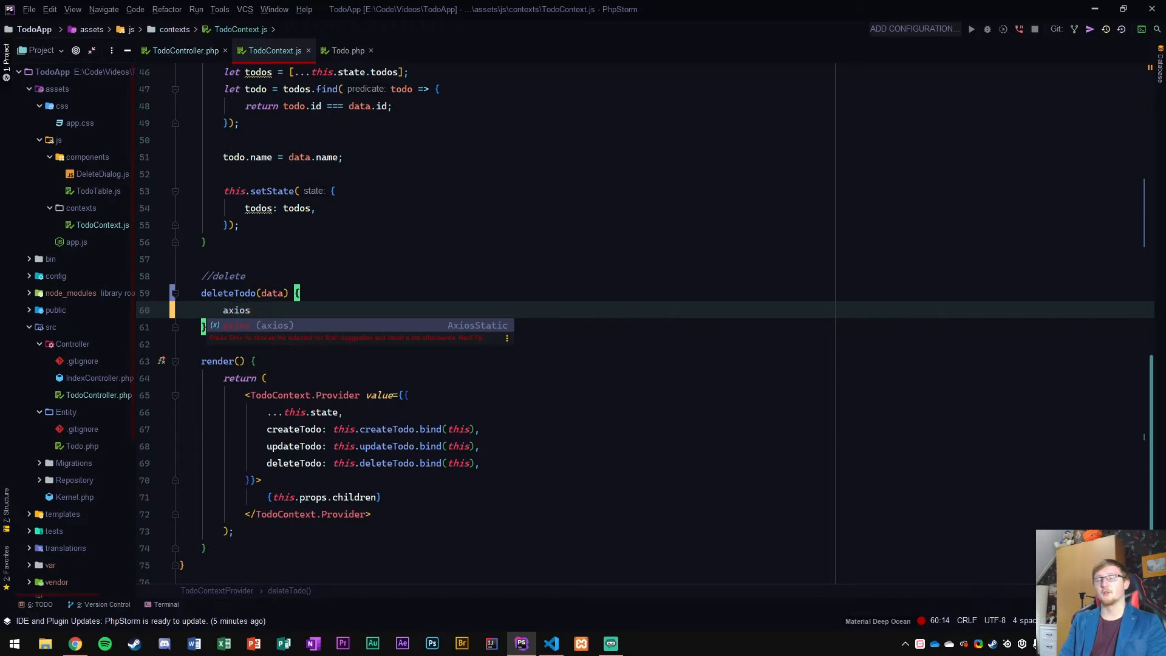
{"action": "type", "text": ".delete()"}
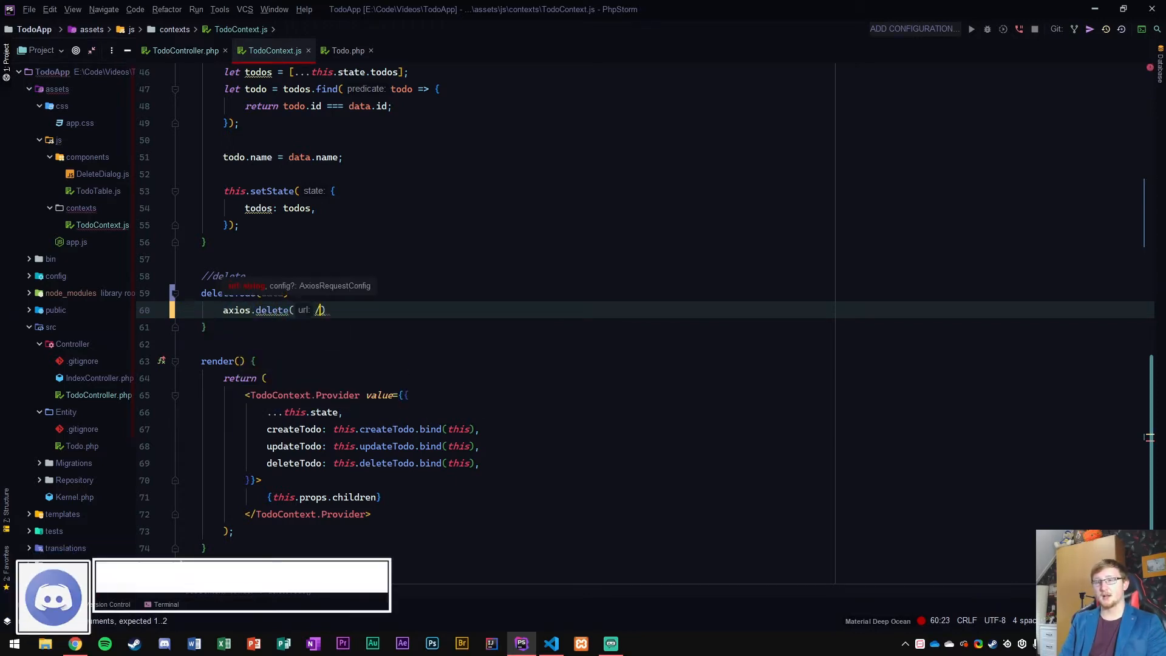
{"action": "type", "text": "'/'"}
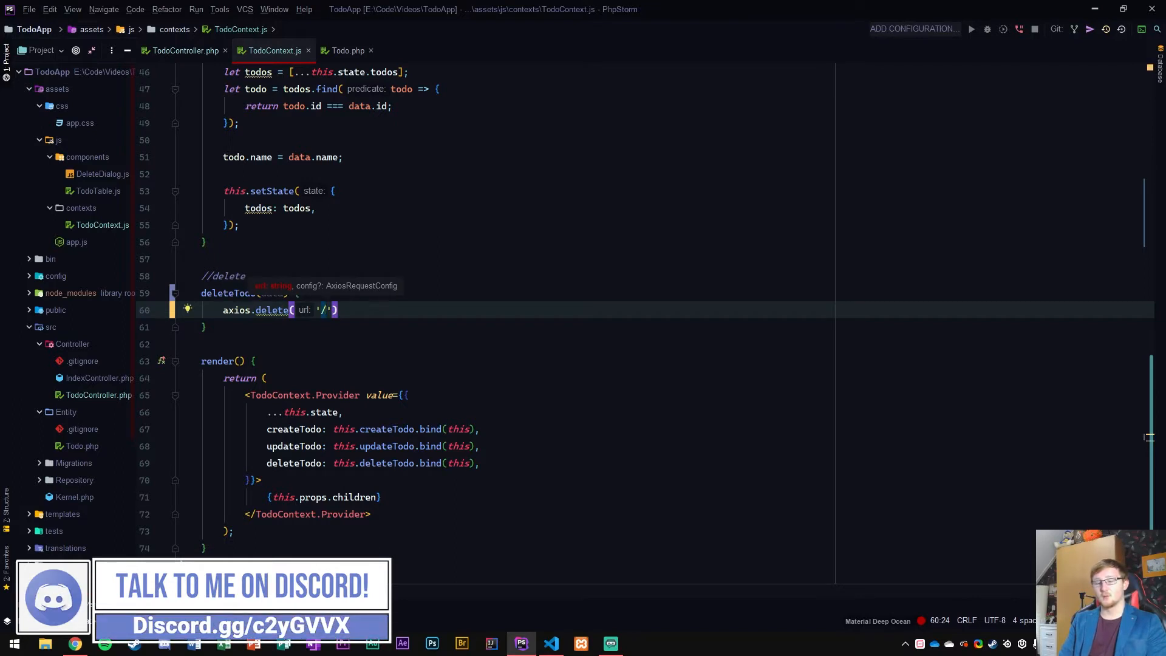
{"action": "type", "text": "api/todo"}
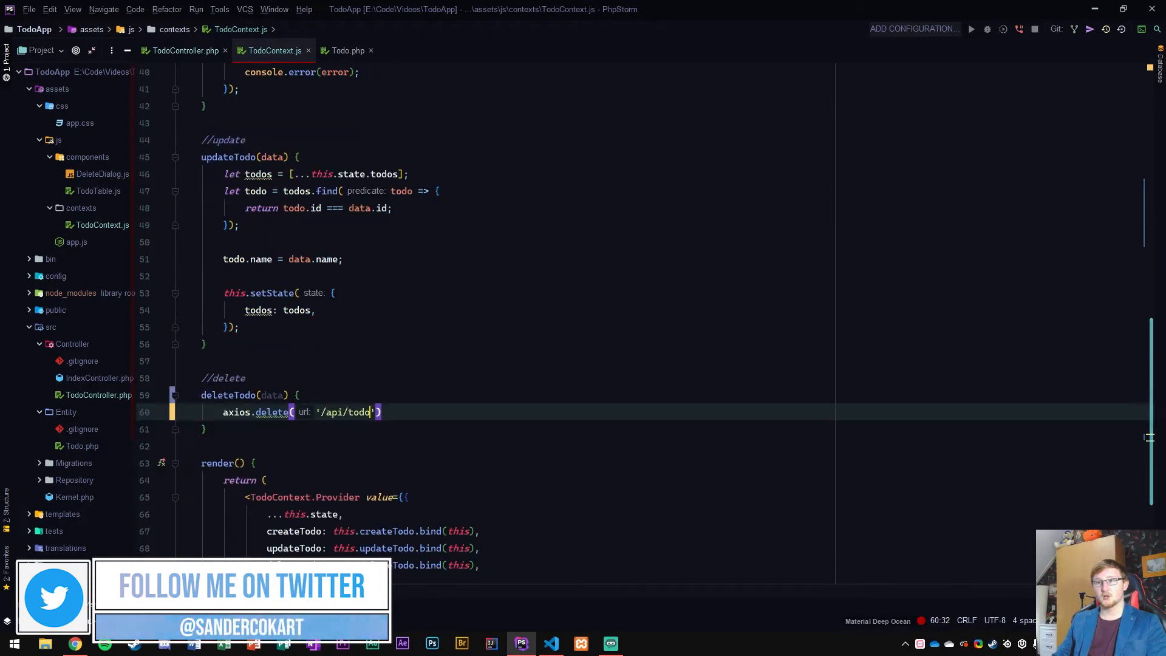
{"action": "type", "text": "/delete"}
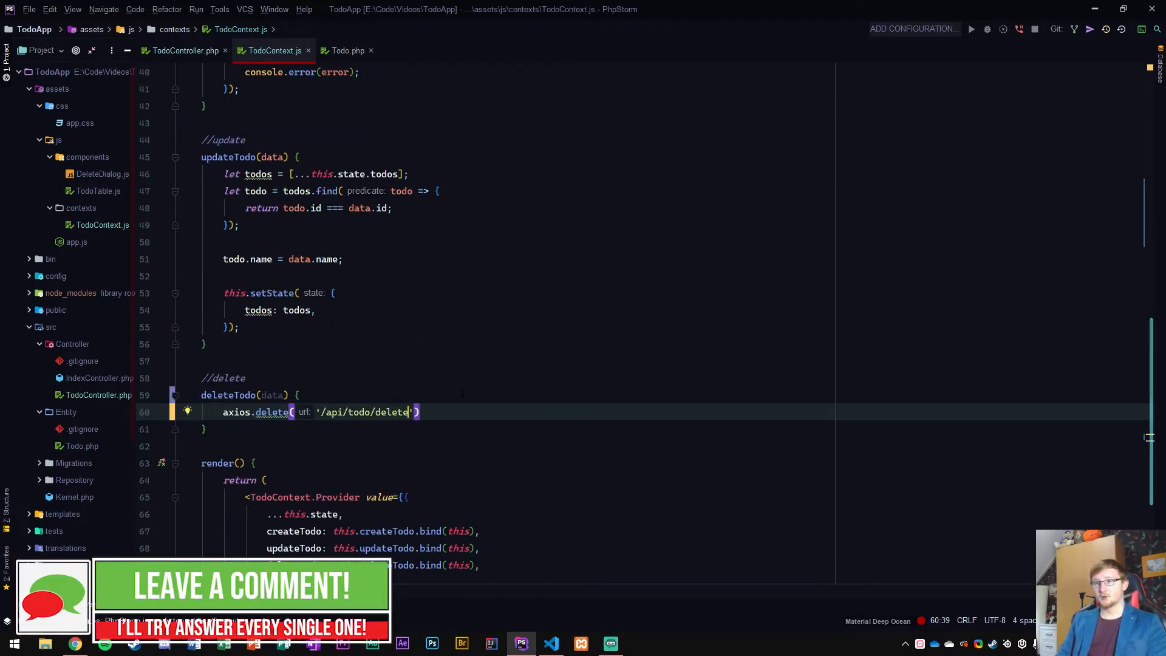
{"action": "type", "text": "+"}
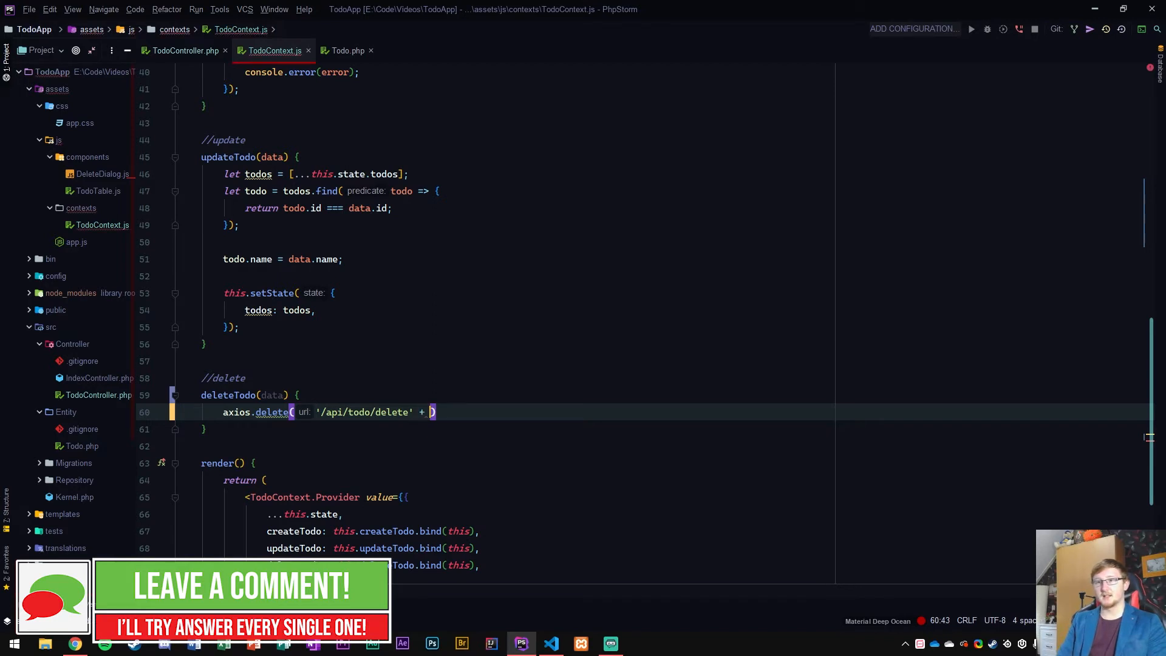
{"action": "type", "text": "data.id"}
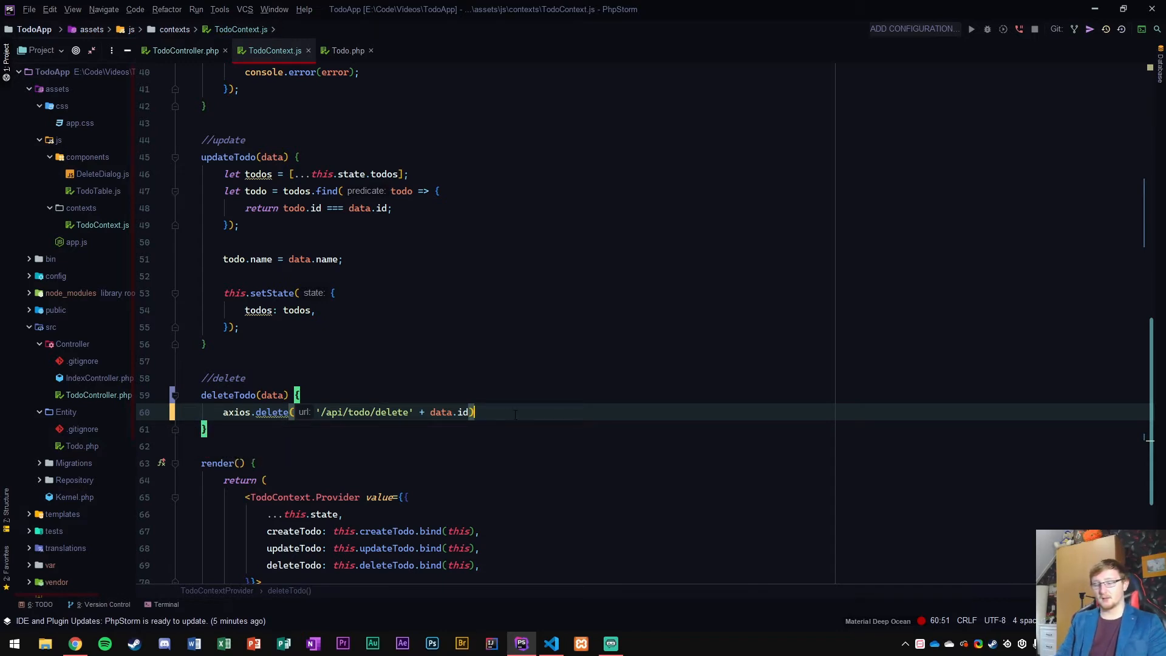
- Chain a .then(response => ...) that finds the todo by data.id, splices it from todos and calls setState
{"action": "type", "text": ".then("}
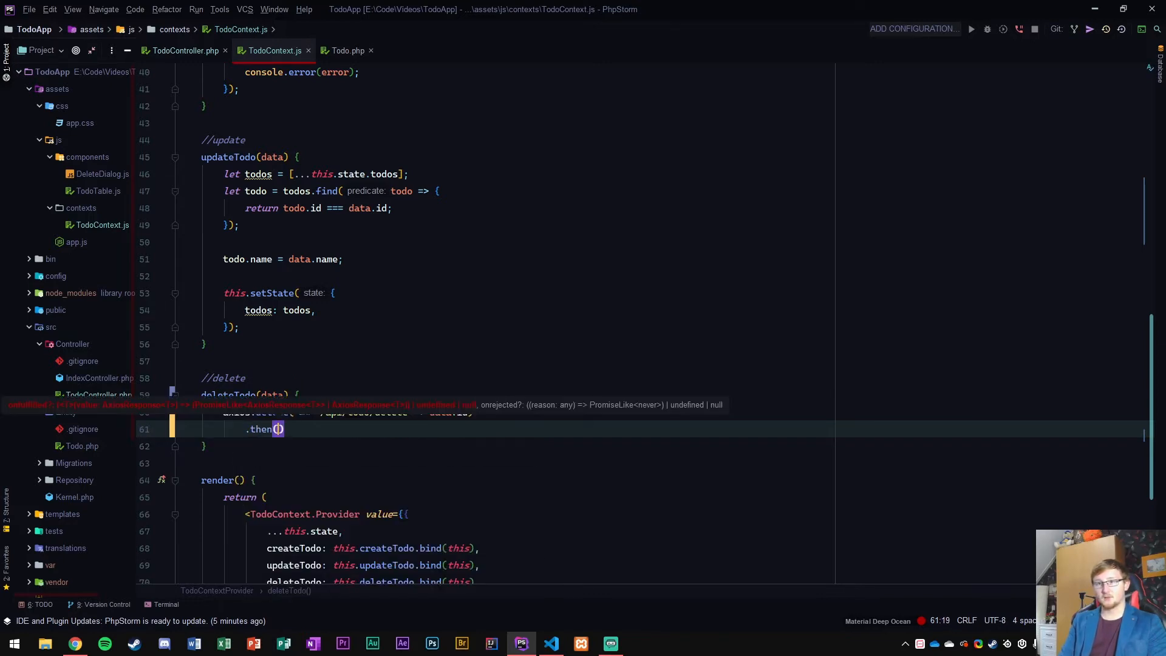
{"action": "type", "text": "response => {"}
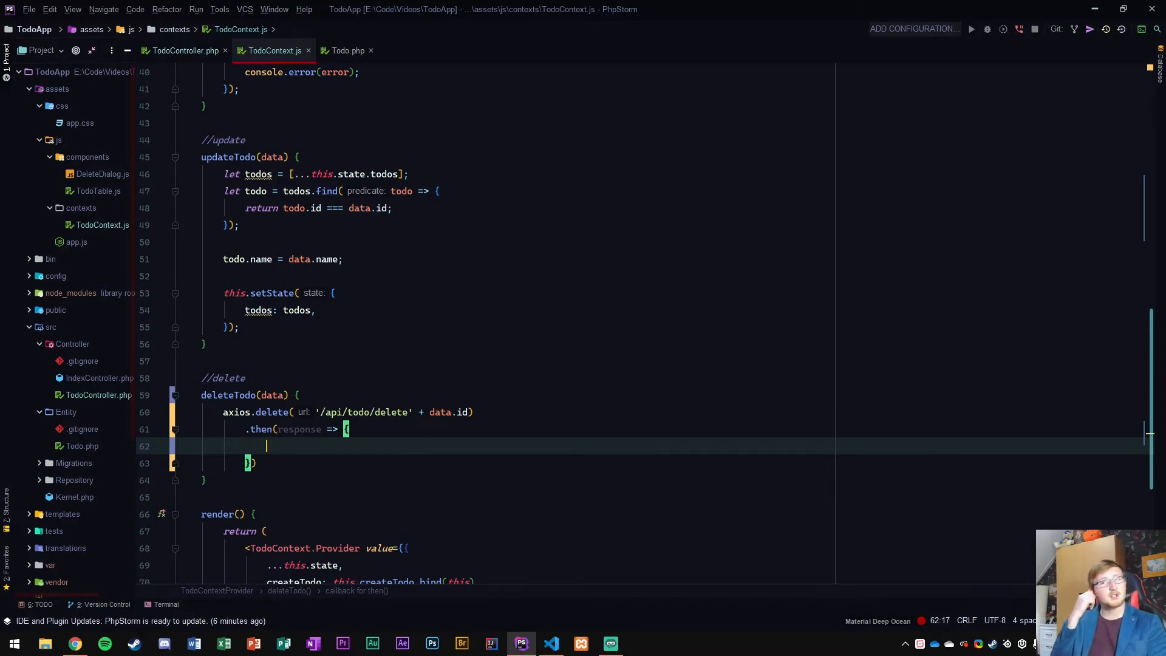
{"action": "type", "text": "//message"}
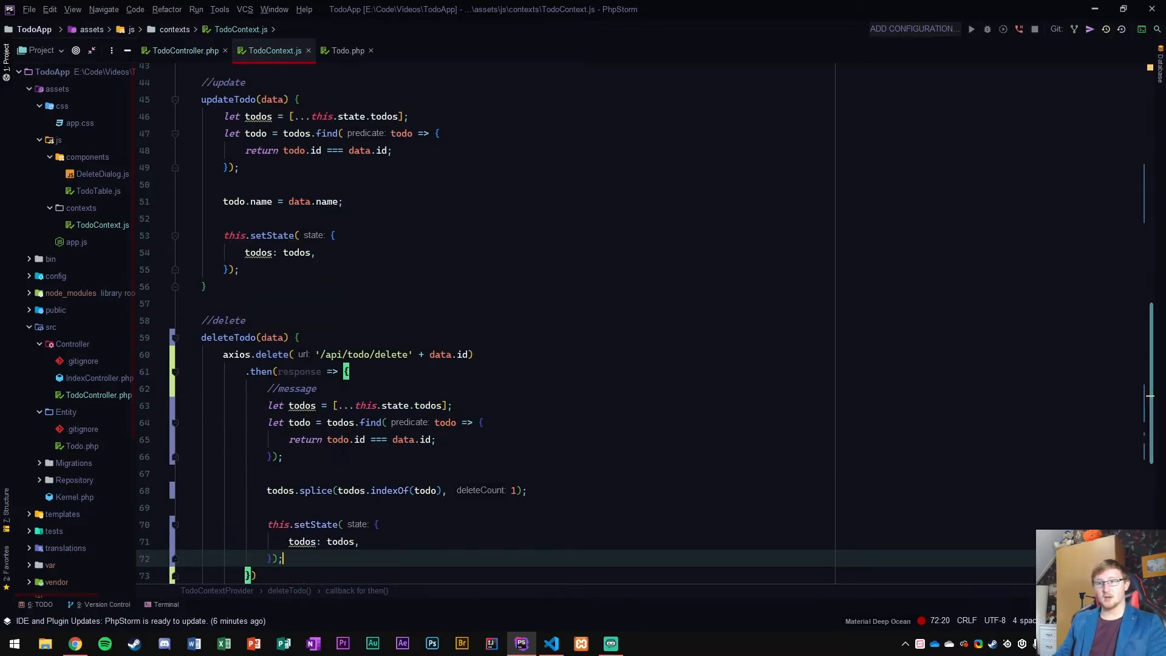
{"action": "scroll", "scroll_direction": "down", "scroll_amount": 3}
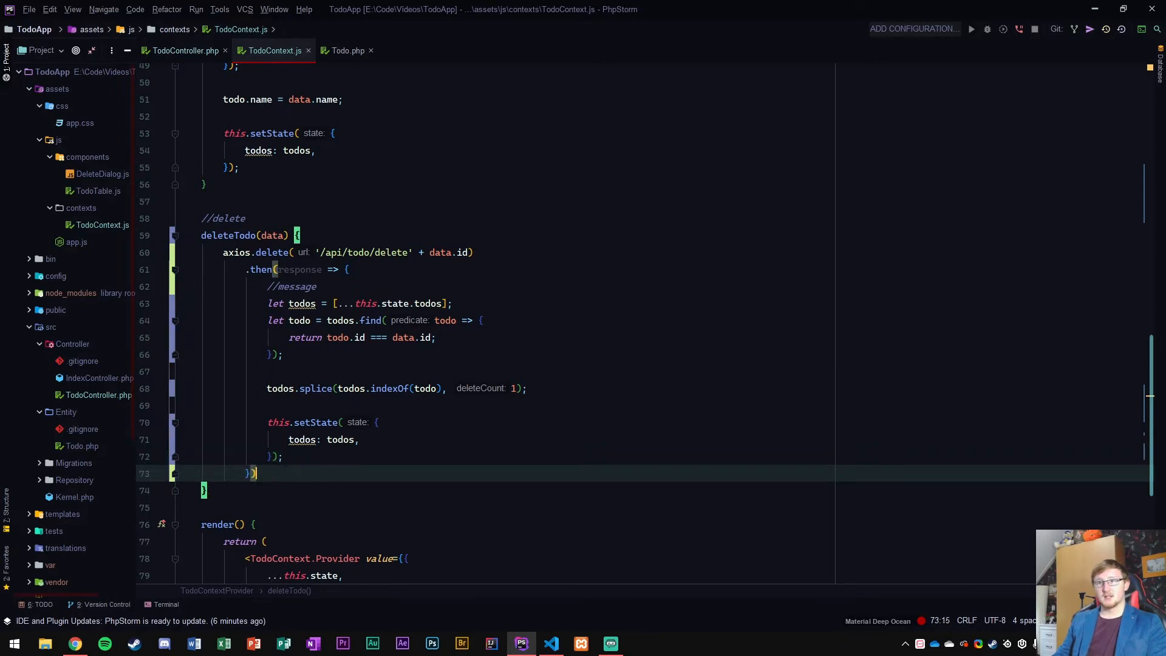
- Append .catch(error => { console.error(error); }) and add a trailing slash to '/api/todo/delete/'
{"action": "type", "text": ".catch(error"}
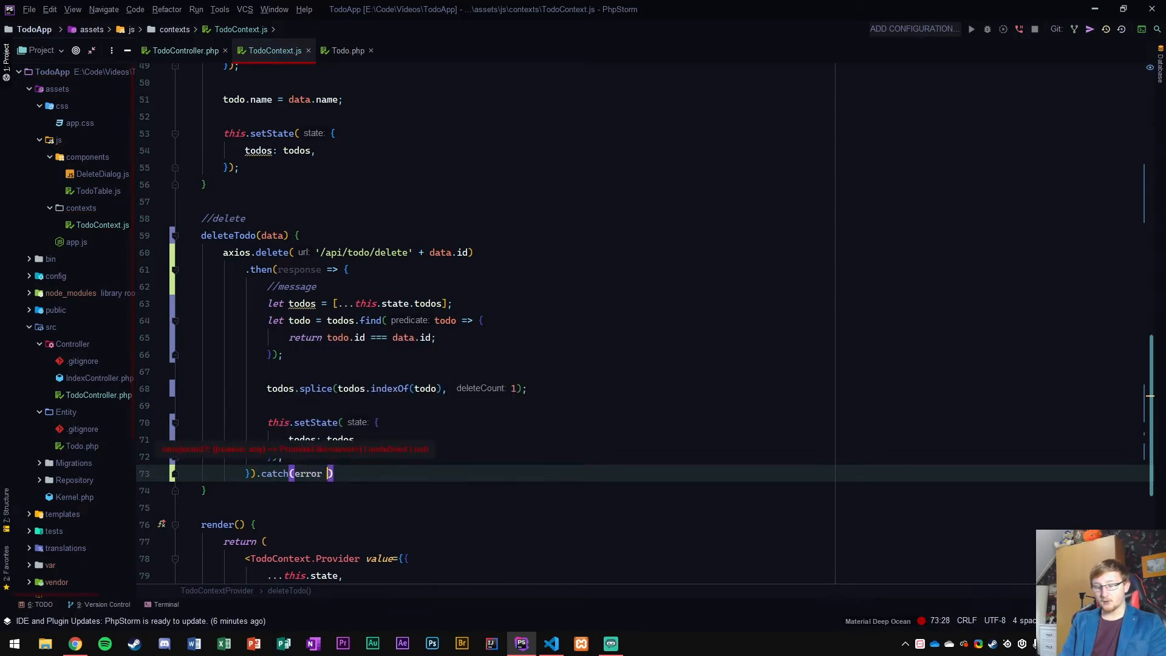
{"action": "type", "text": "=> {"}
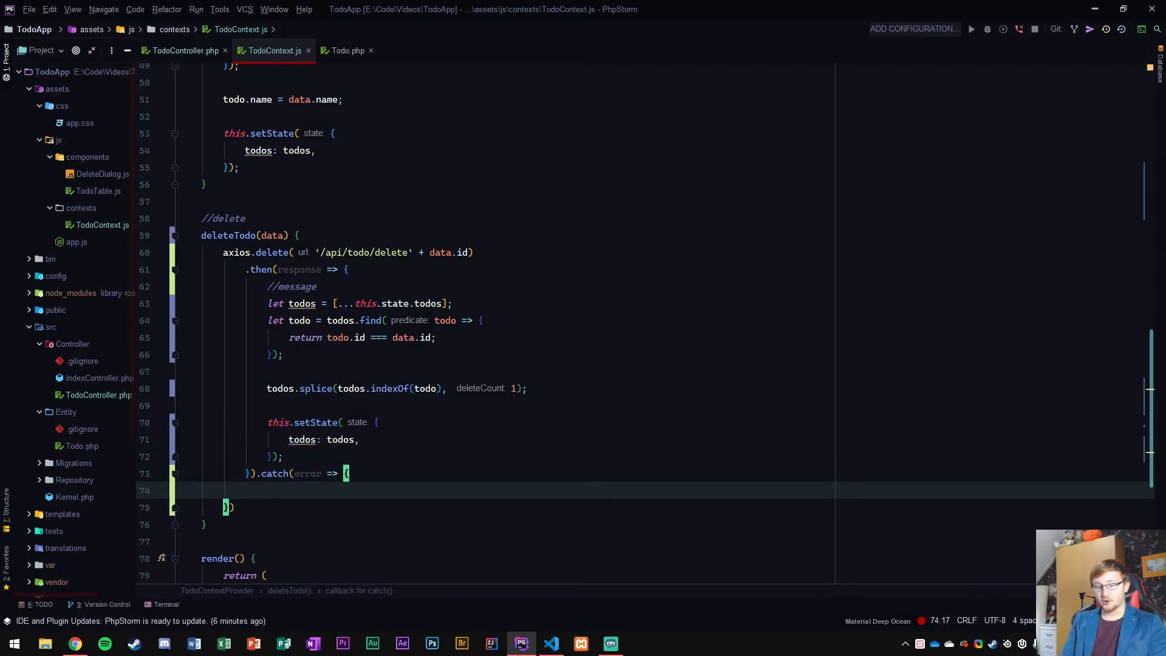
{"action": "type", "text": "console.error(error);"}
{"action": "left_click", "coordinate": [349, 253]}
{"action": "type", "text": "/"}
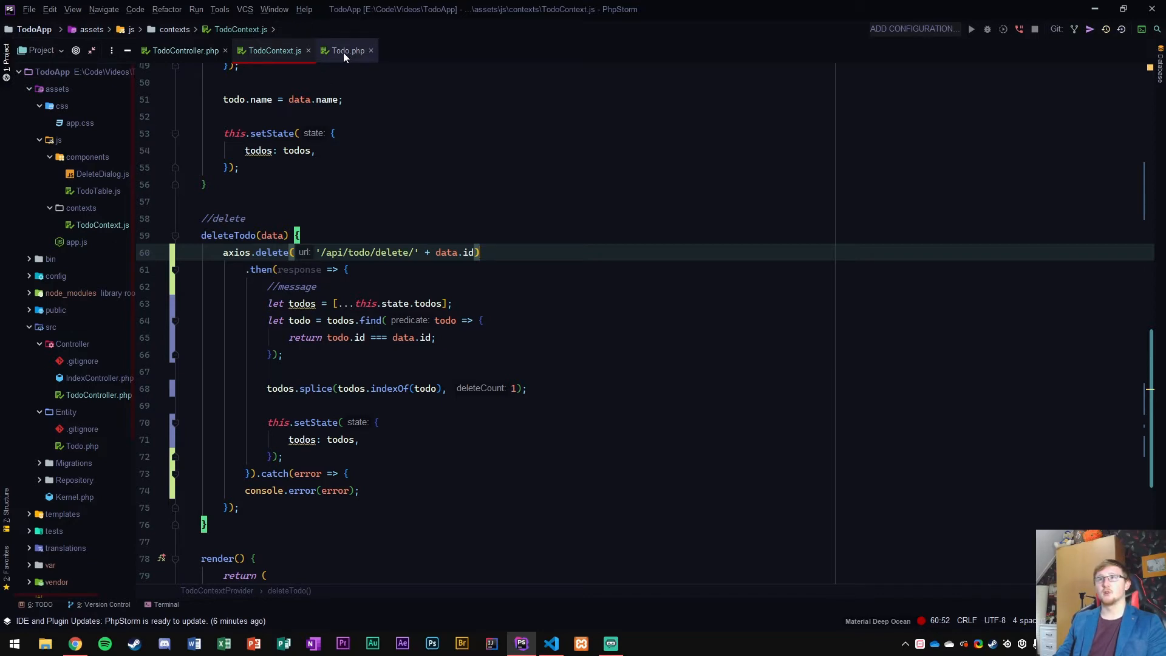
{"action": "left_click", "coordinate": [184, 51]}
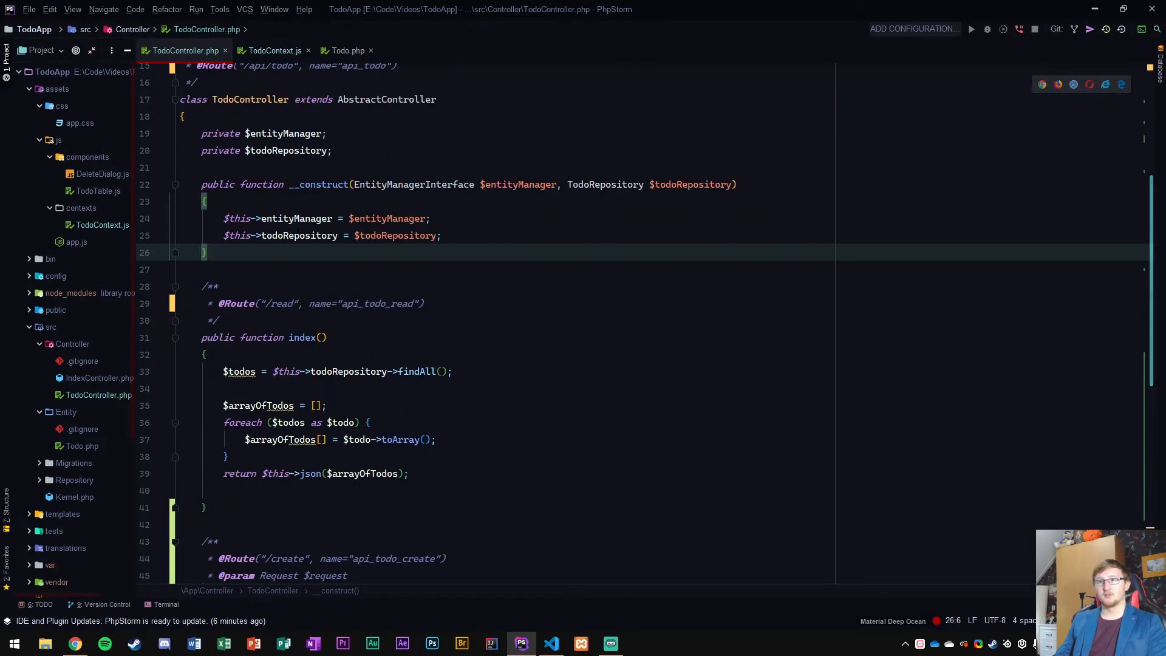
{"action": "scroll", "scroll_direction": "down", "scroll_amount": 3}
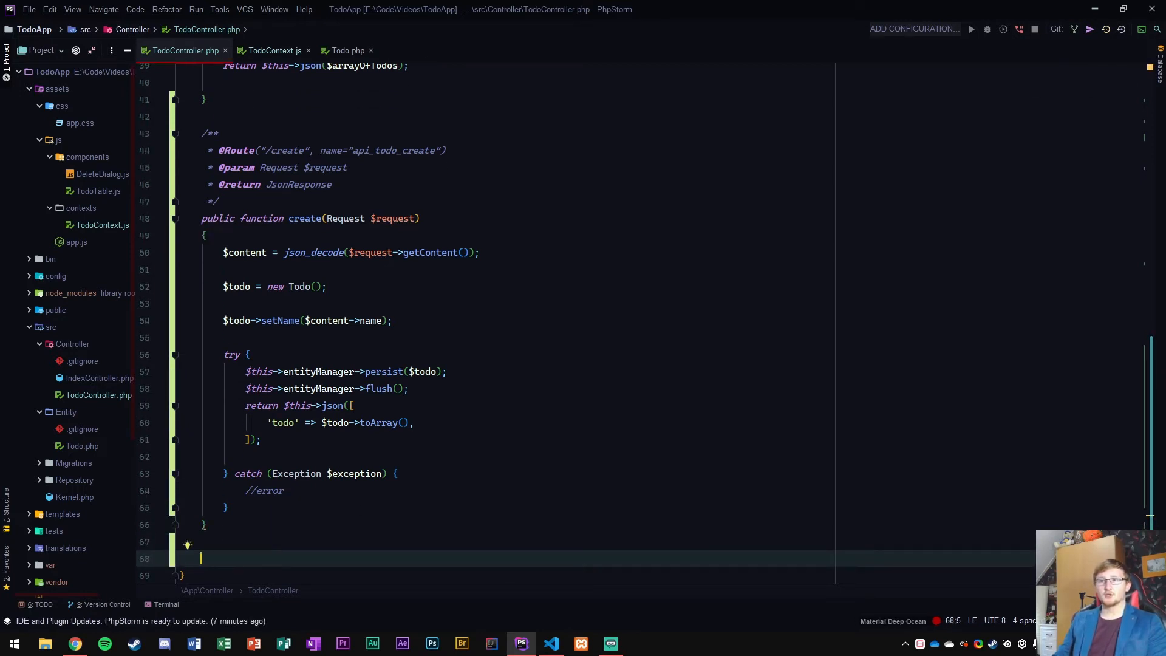
{"action": "left_click_drag", "start_coordinate": [219, 134], "coordinate": [480, 253]}
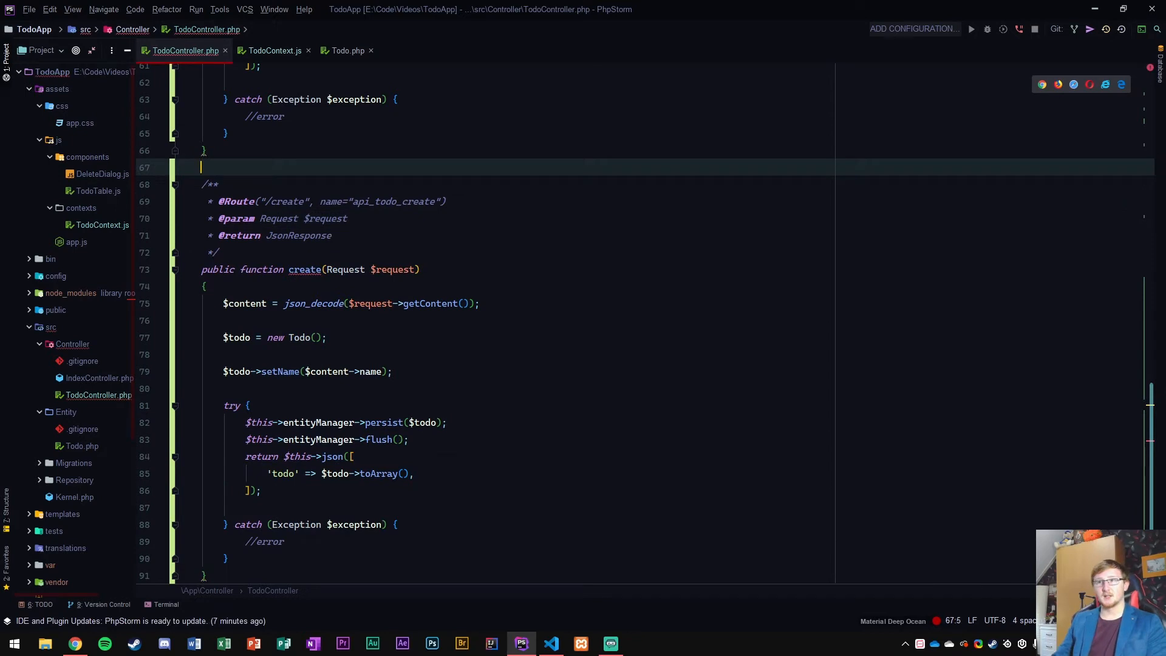
{"action": "type", "text": "delete/{id"}
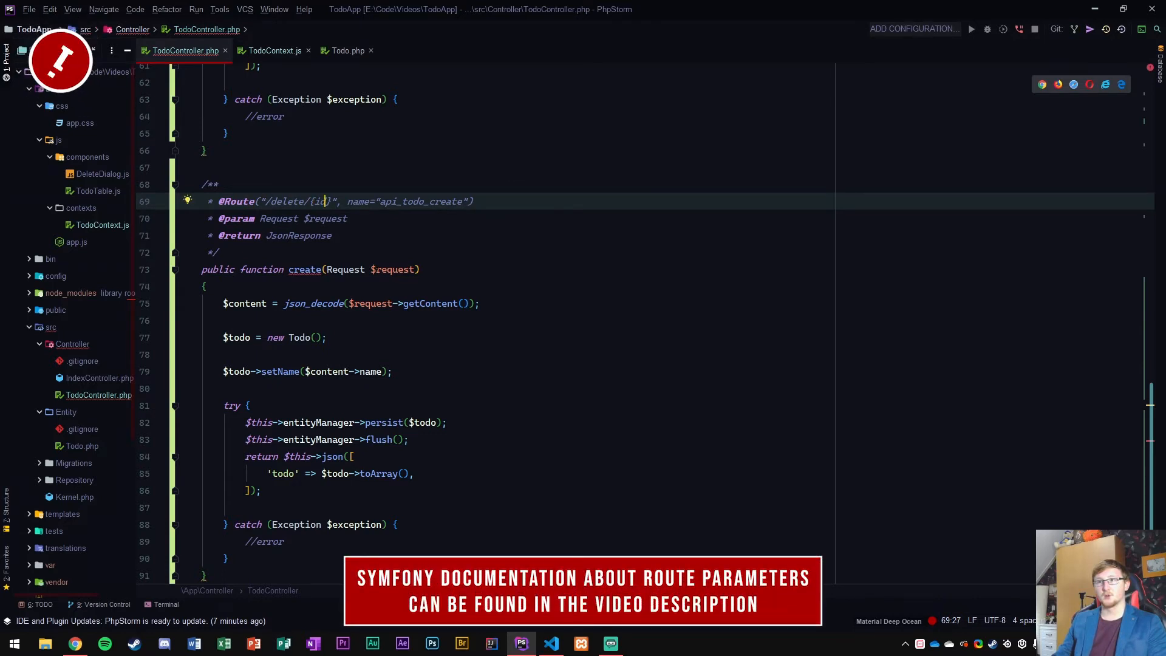
{"action": "type", "text": "dele"}
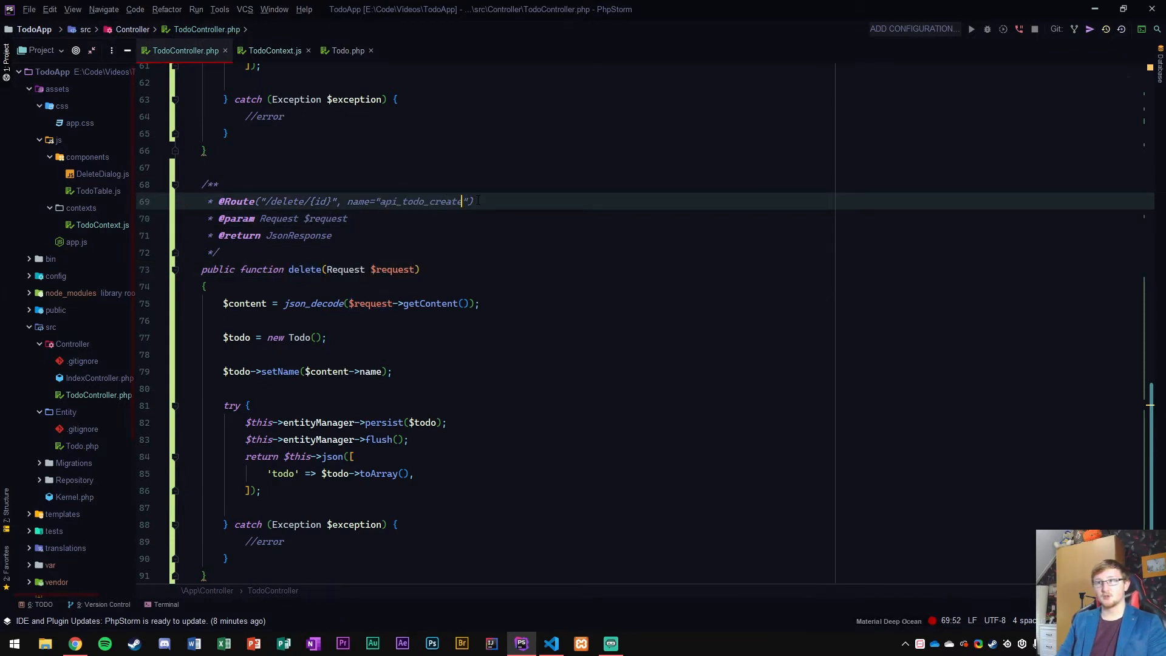
{"action": "type", "text": "deelte"}
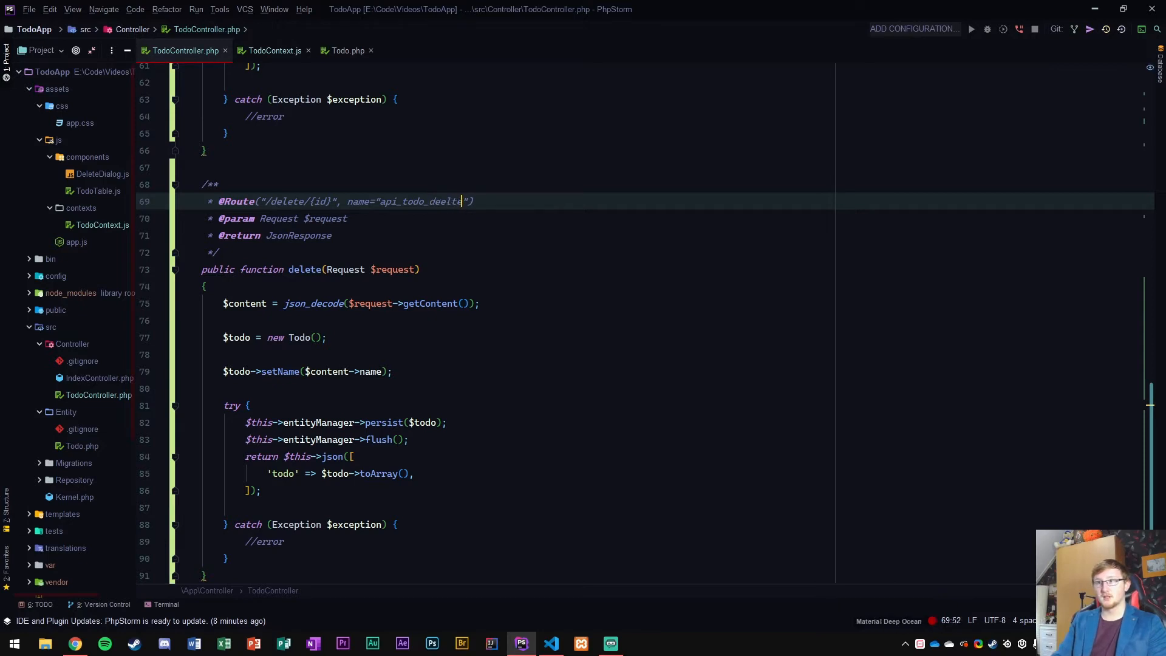
{"action": "type", "text": "delete"}
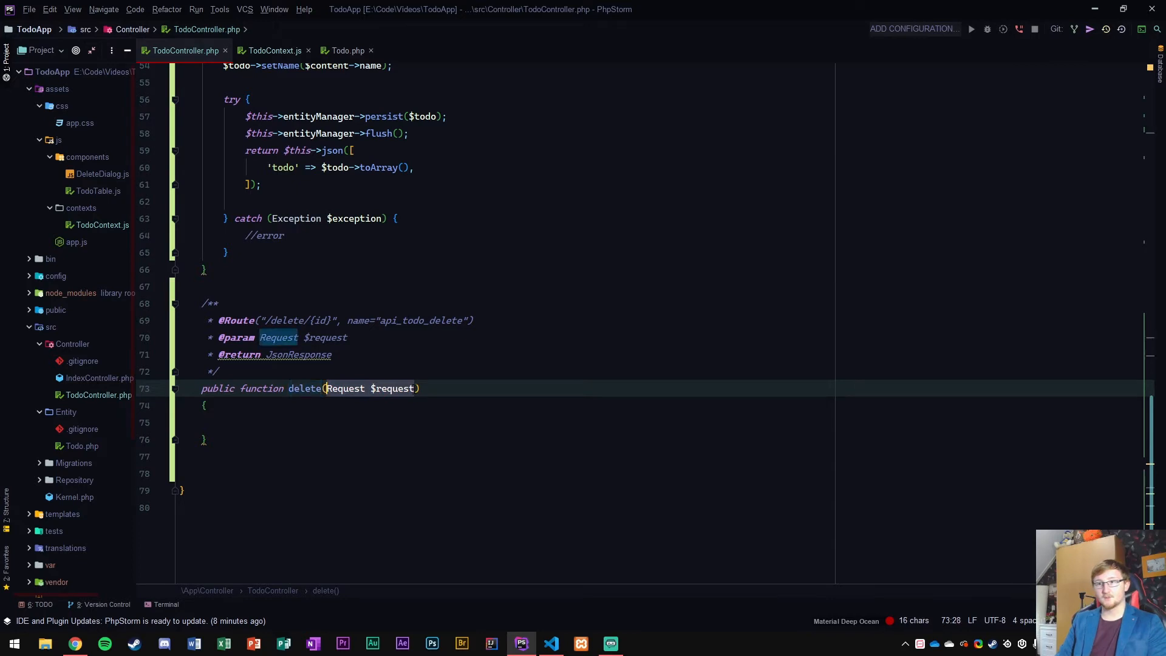
- Give the delete action an empty body and a Todo $todo parameter
{"action": "type", "text": "Todo"}
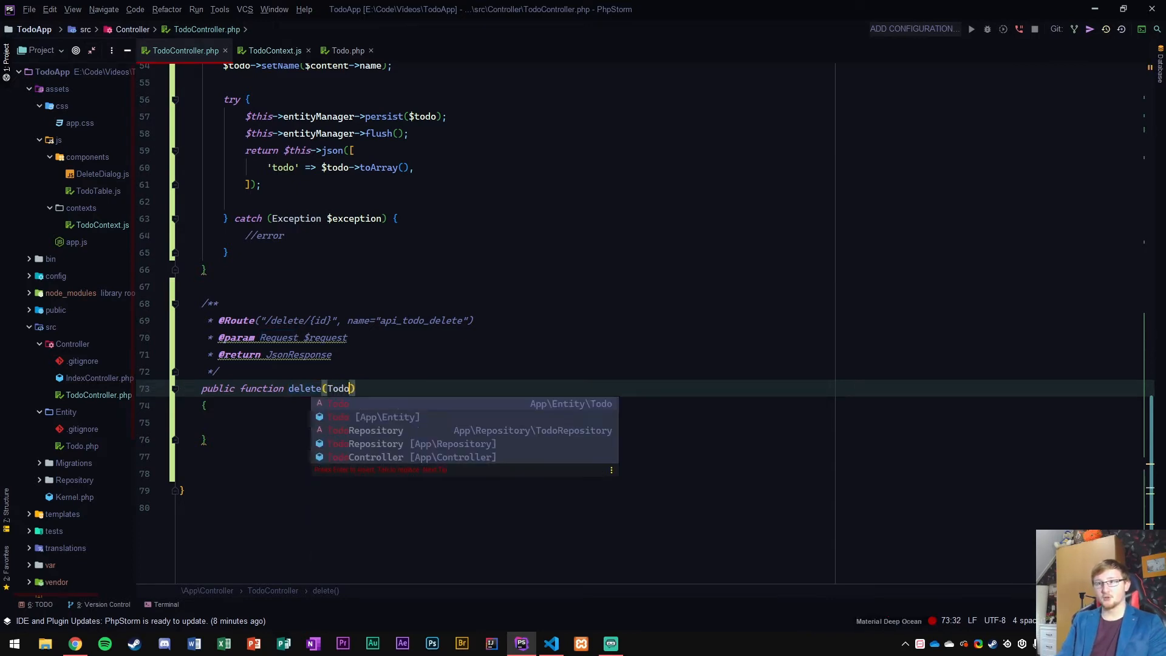
{"action": "type", "text": "$todo"}
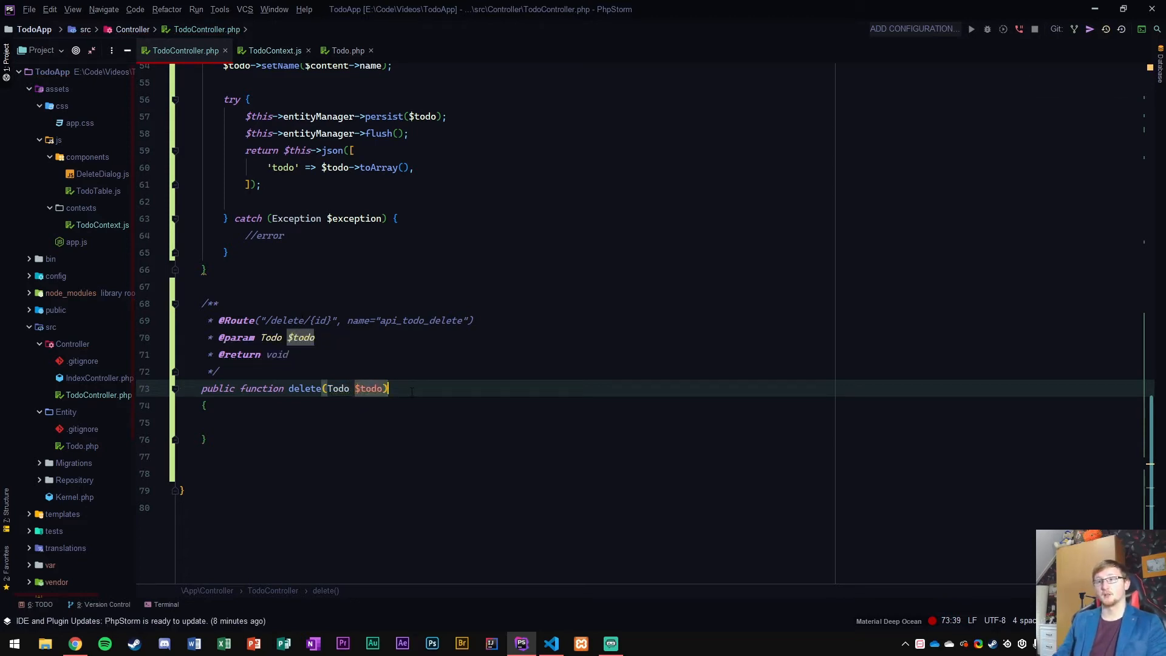
- Search 'symfony route variable', open the Routing docs and read the Parameters Validation requirements examples
{"action": "left_click", "coordinate": [75, 644]}
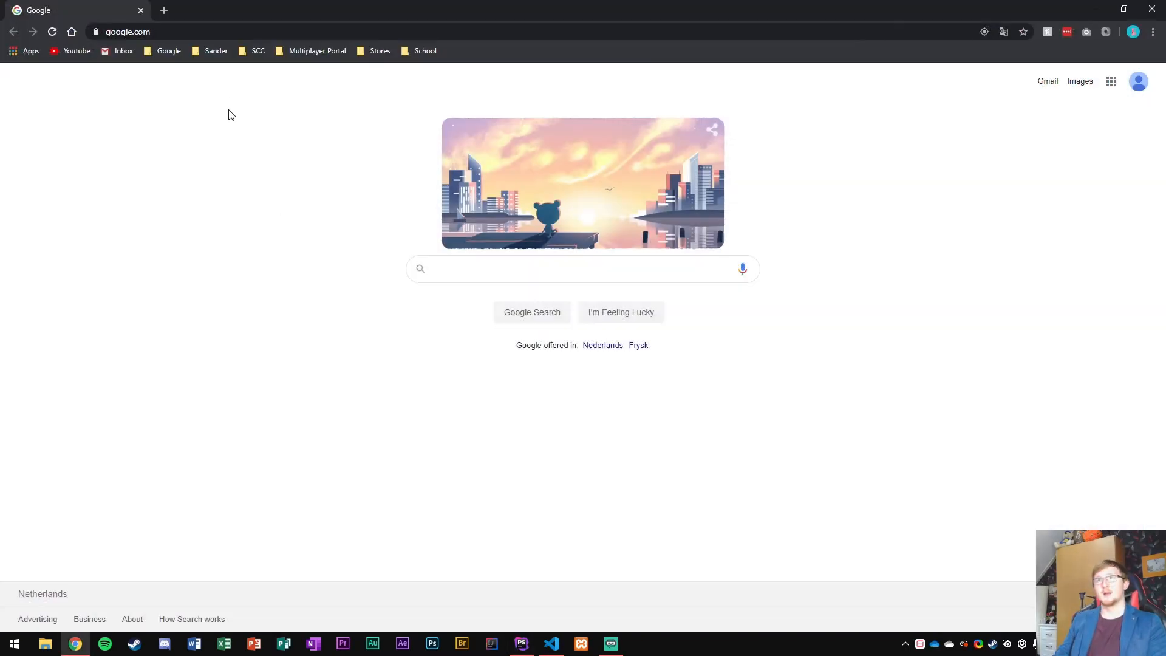
{"action": "type", "text": "symfony route variable"}
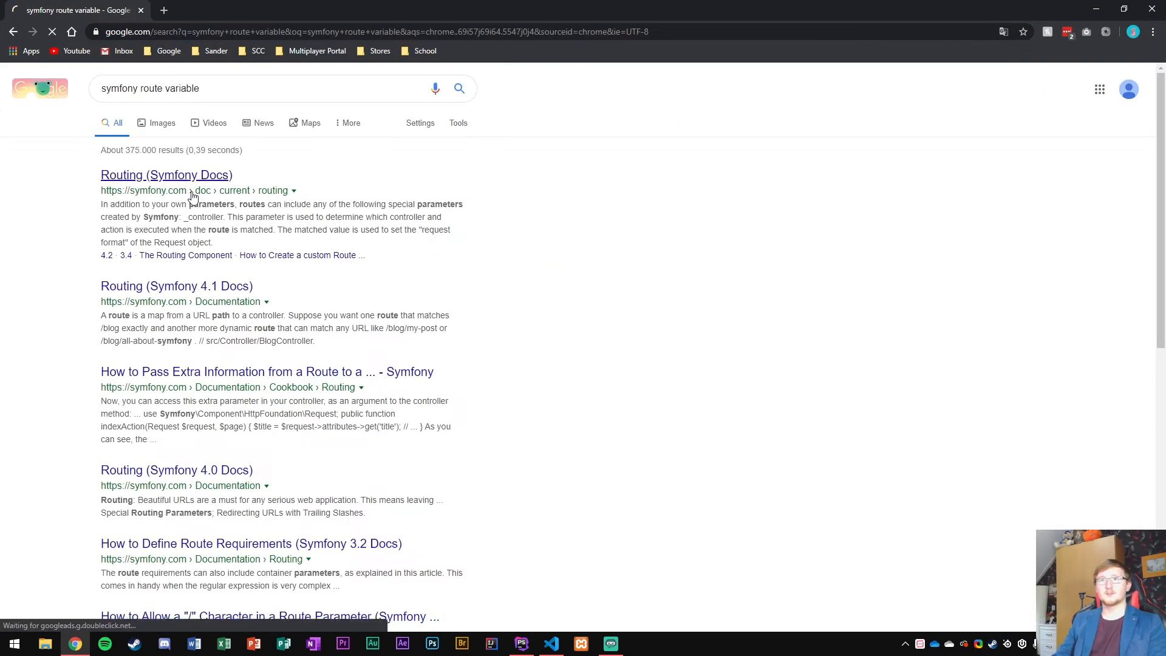
{"action": "left_click", "coordinate": [166, 175]}
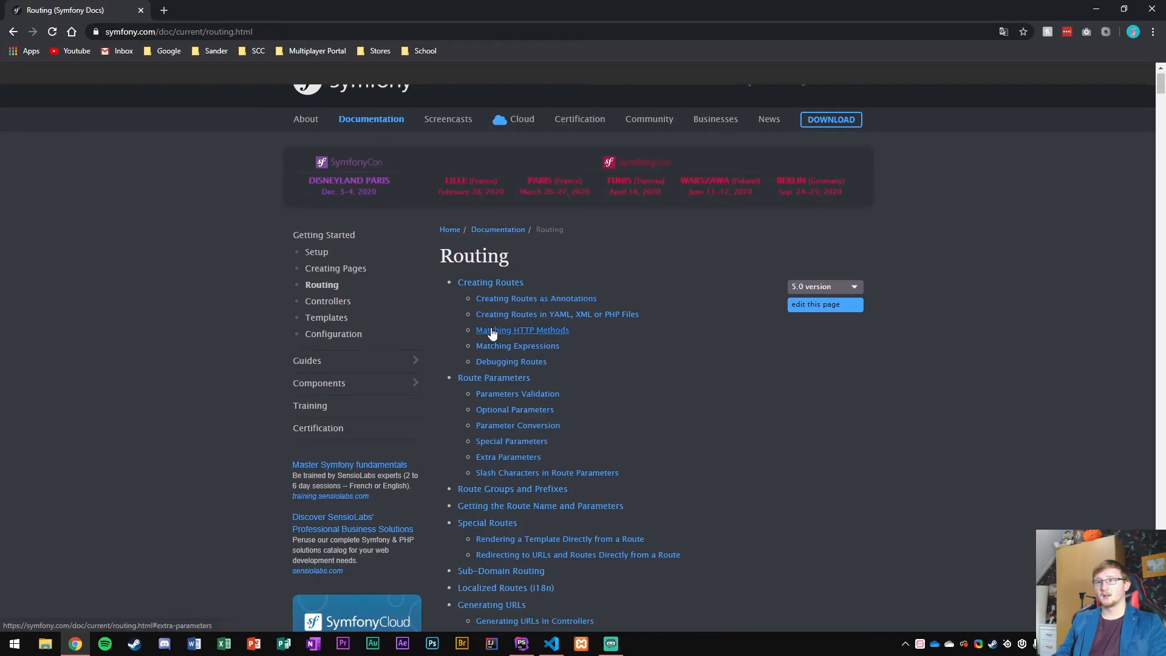
{"action": "left_click", "coordinate": [518, 394]}
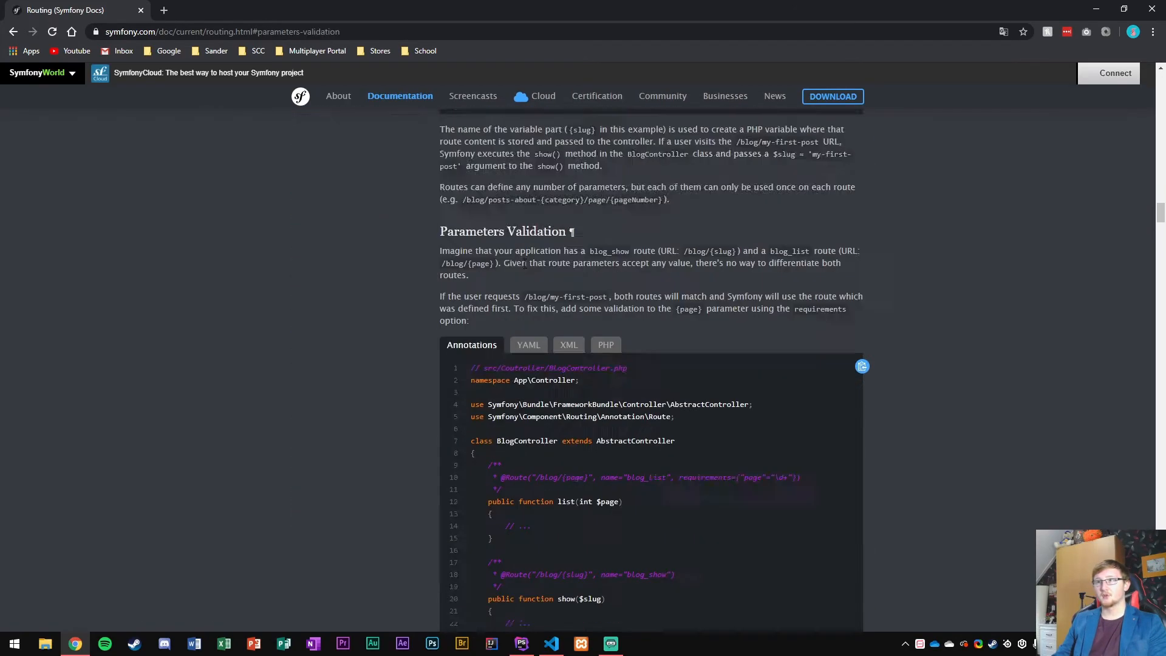
{"action": "scroll", "scroll_direction": "down", "scroll_amount": 3}
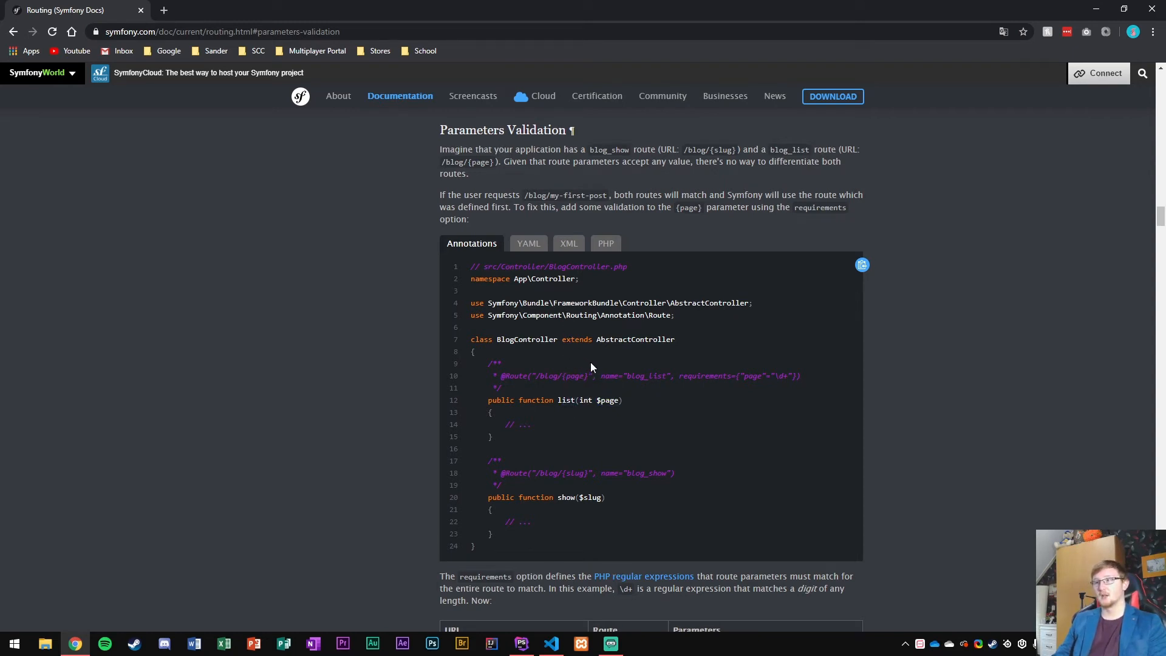
{"action": "scroll", "scroll_direction": "down", "scroll_amount": 3}
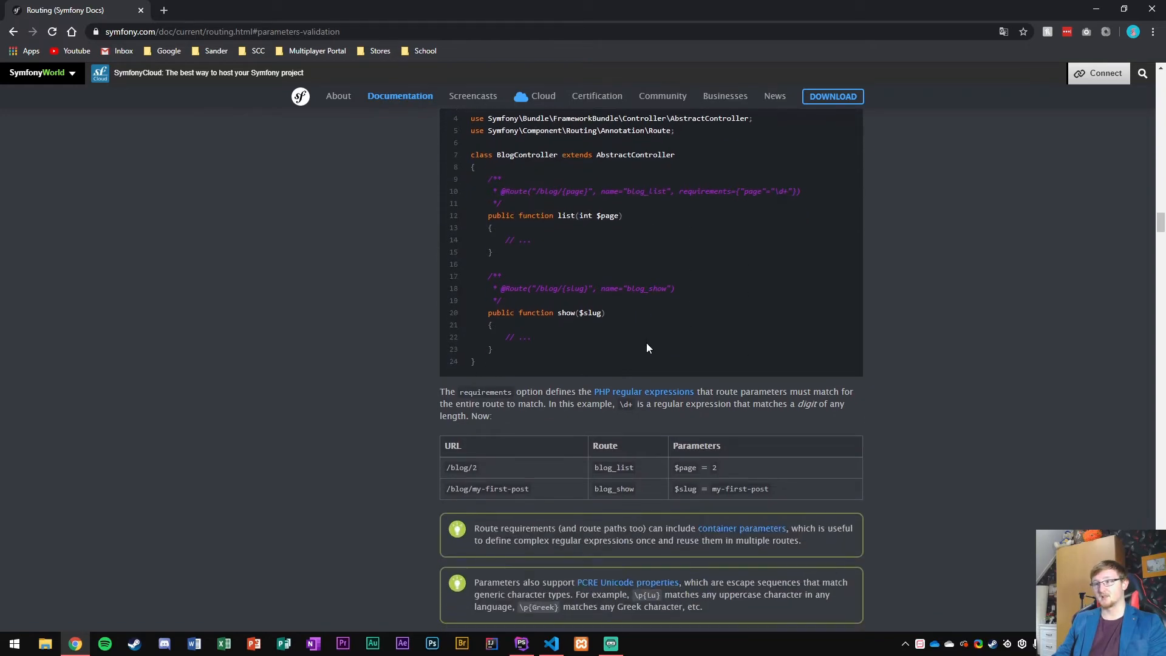
{"action": "scroll", "scroll_direction": "down", "scroll_amount": 3}
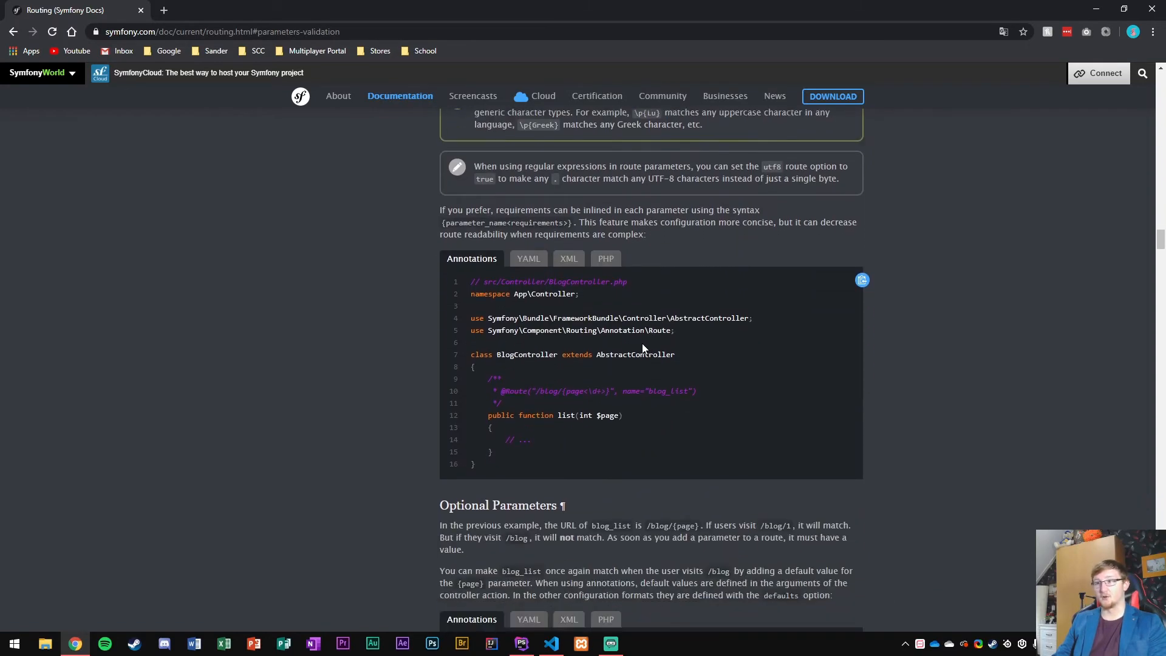
{"action": "scroll", "scroll_direction": "down", "scroll_amount": 3}
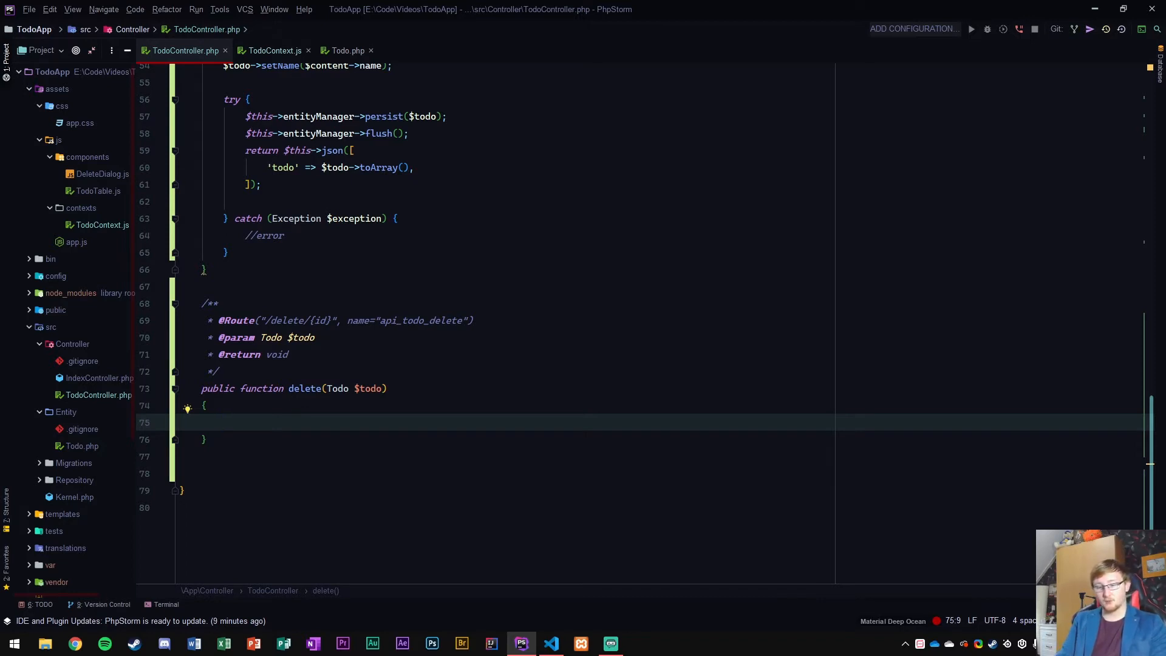
- Write a try/catch in delete that calls entityManager remove and flush on $todo
{"action": "type", "text": "try {"}
{"action": "type", "text": "} catch ("}
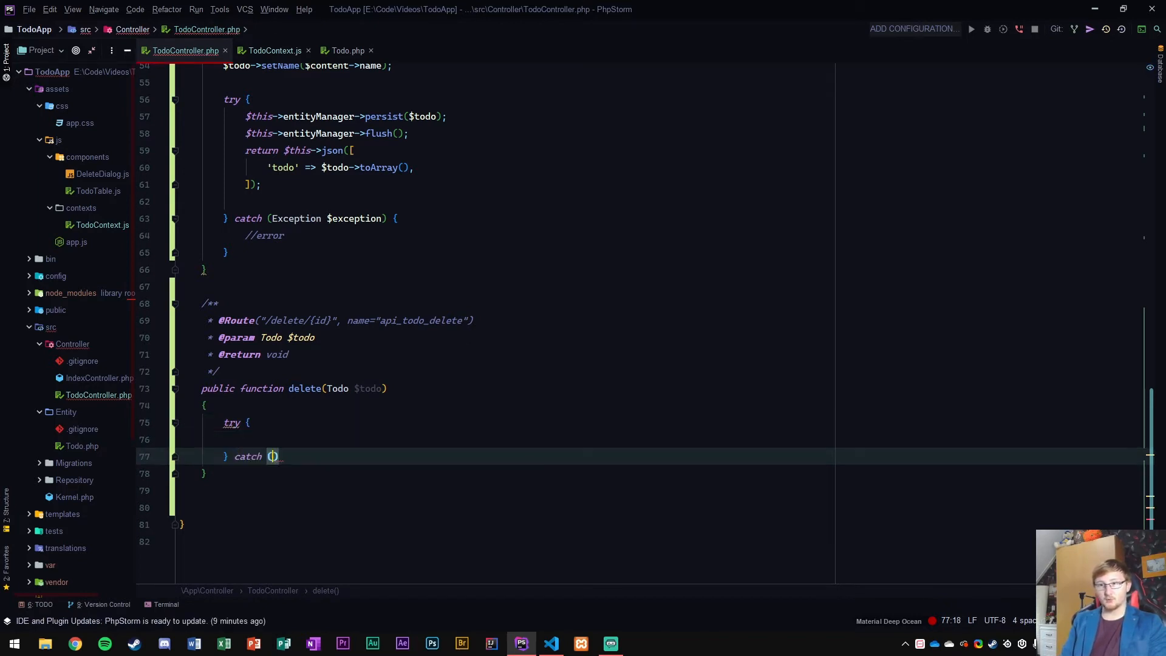
{"action": "type", "text": "Ee"}
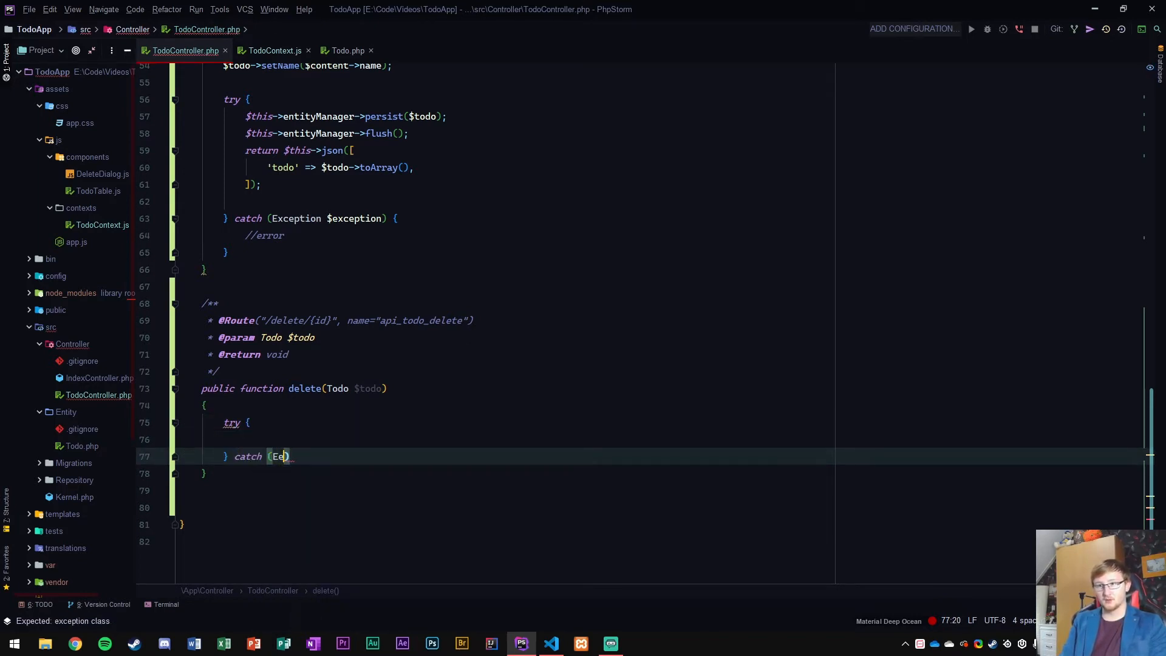
{"action": "type", "text": "xception"}
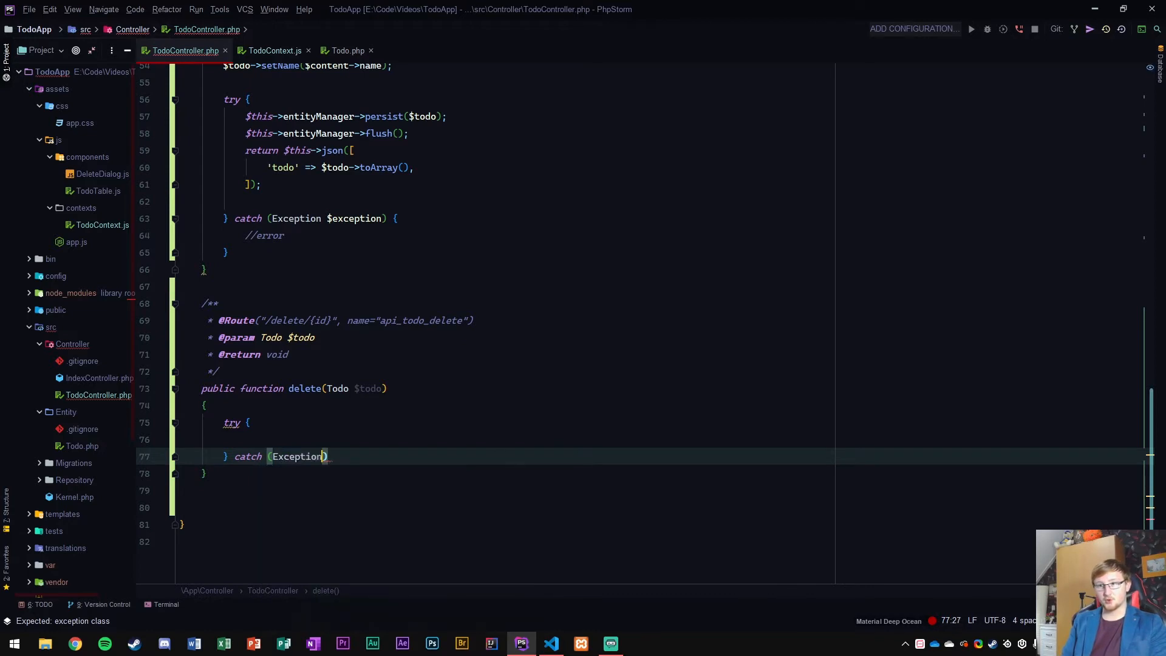
{"action": "type", "text": "$exception"}
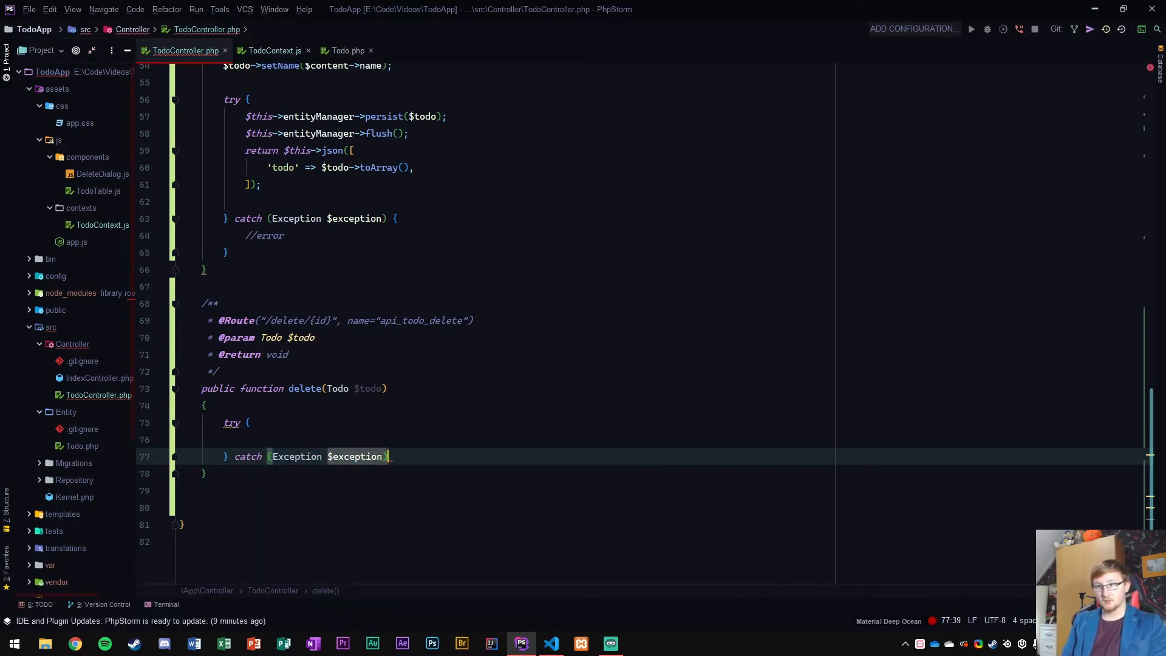
{"action": "type", "text": "{"}
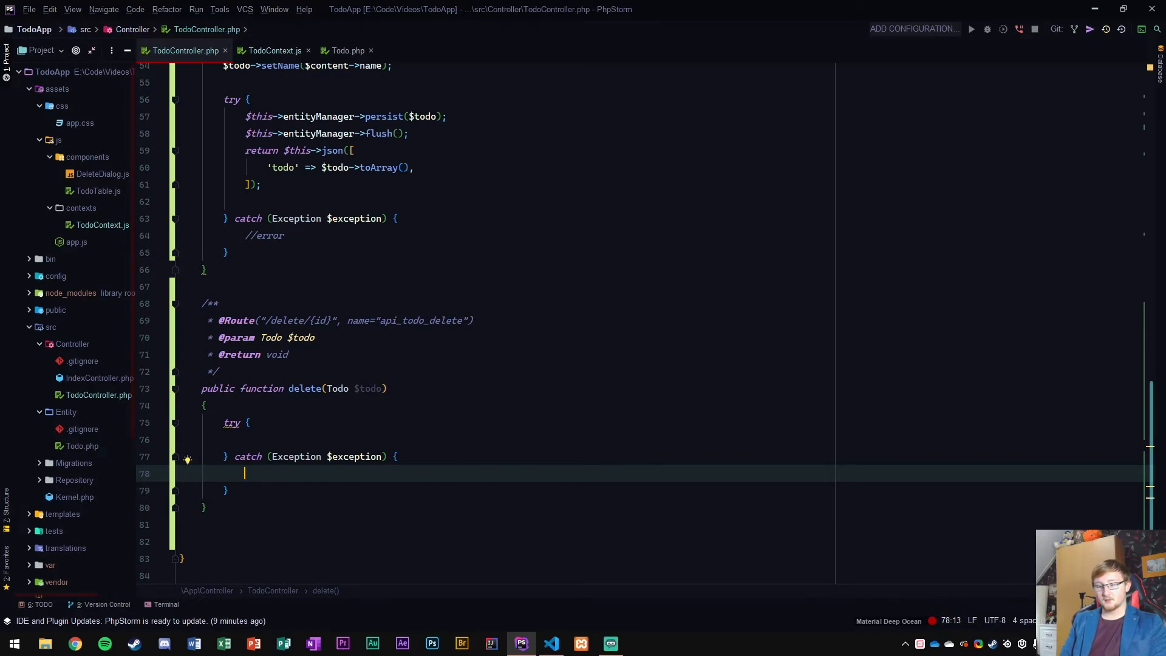
{"action": "type", "text": "//error"}
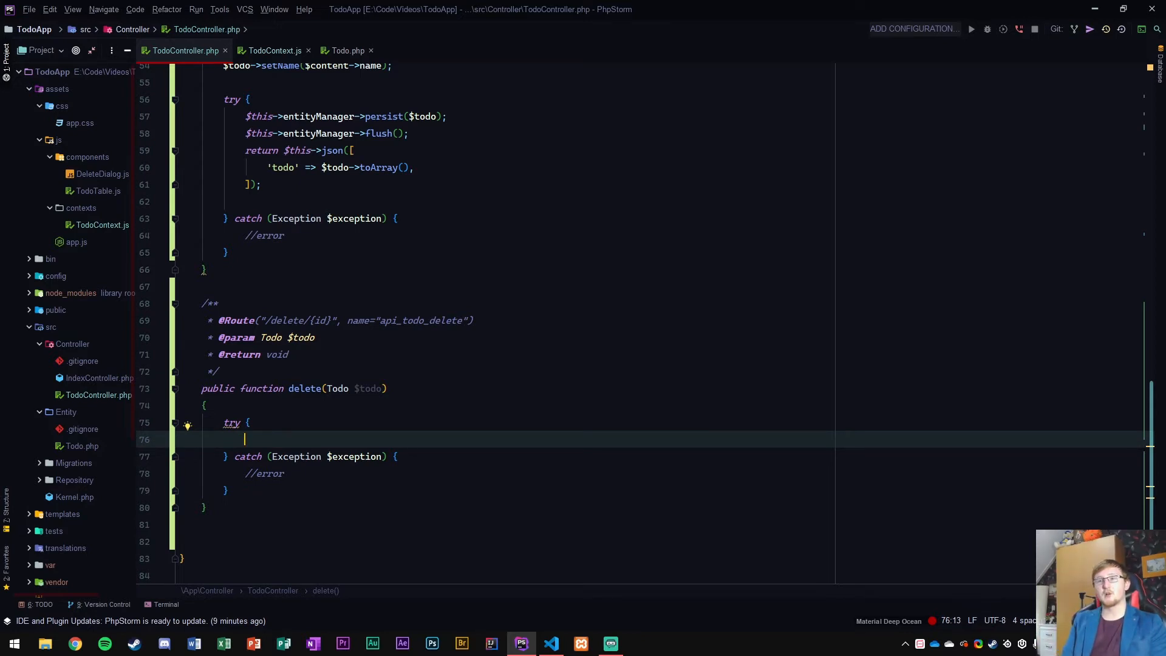
{"action": "type", "text": "$this->entityManager"}
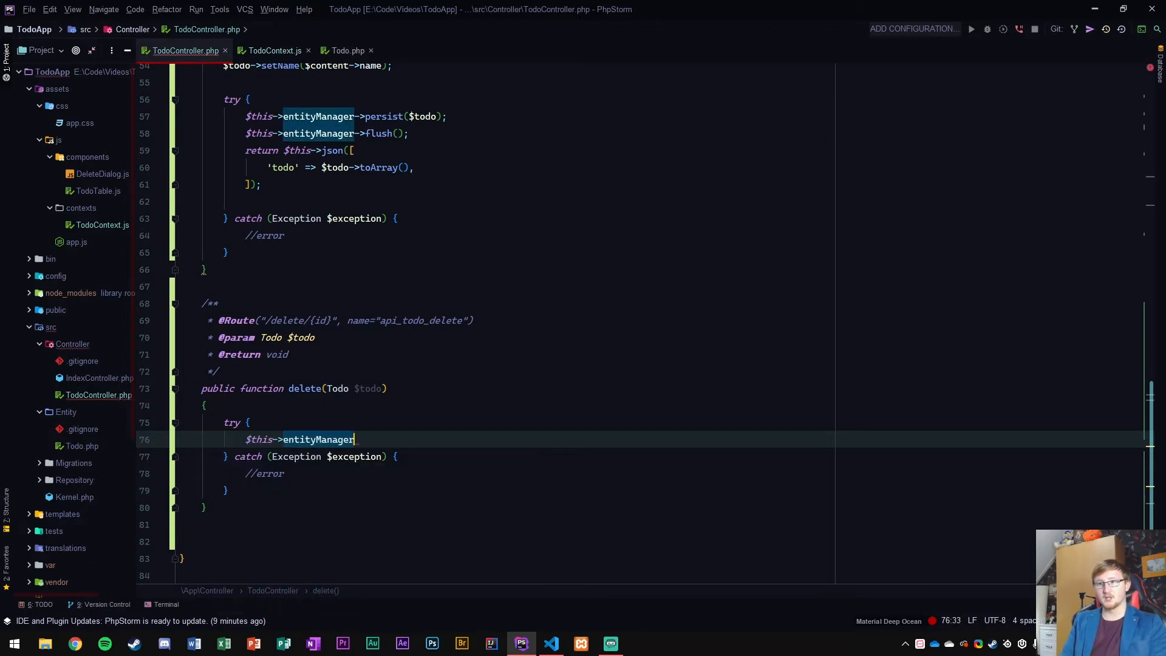
{"action": "type", "text": "->remove();"}
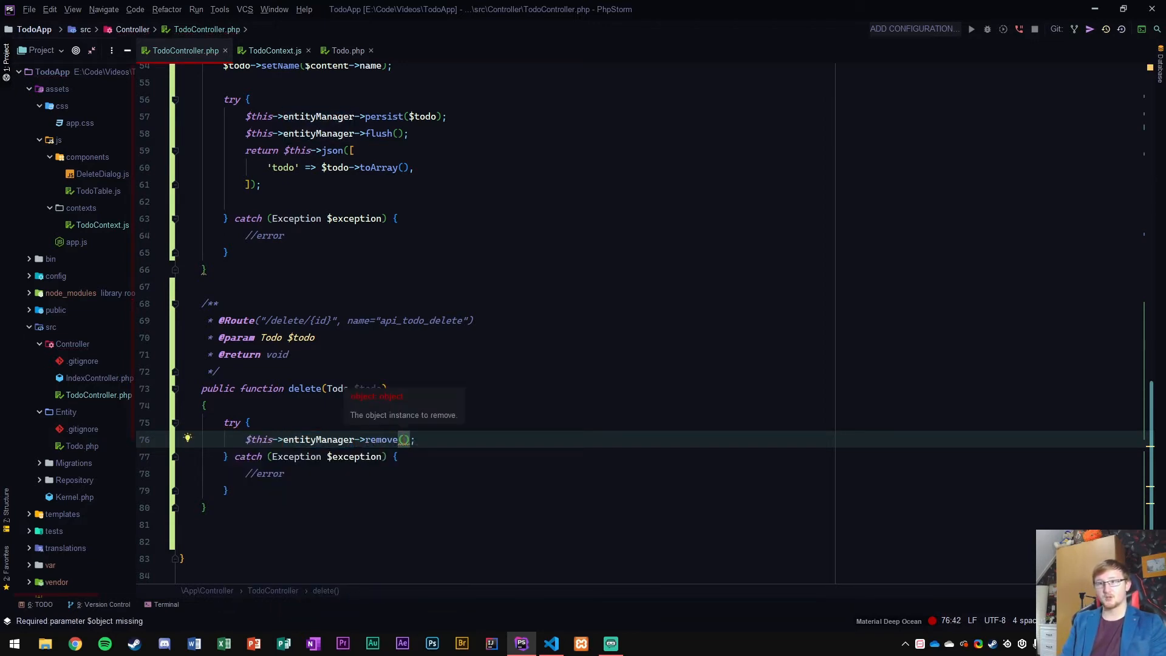
{"action": "type", "text": "$todo"}
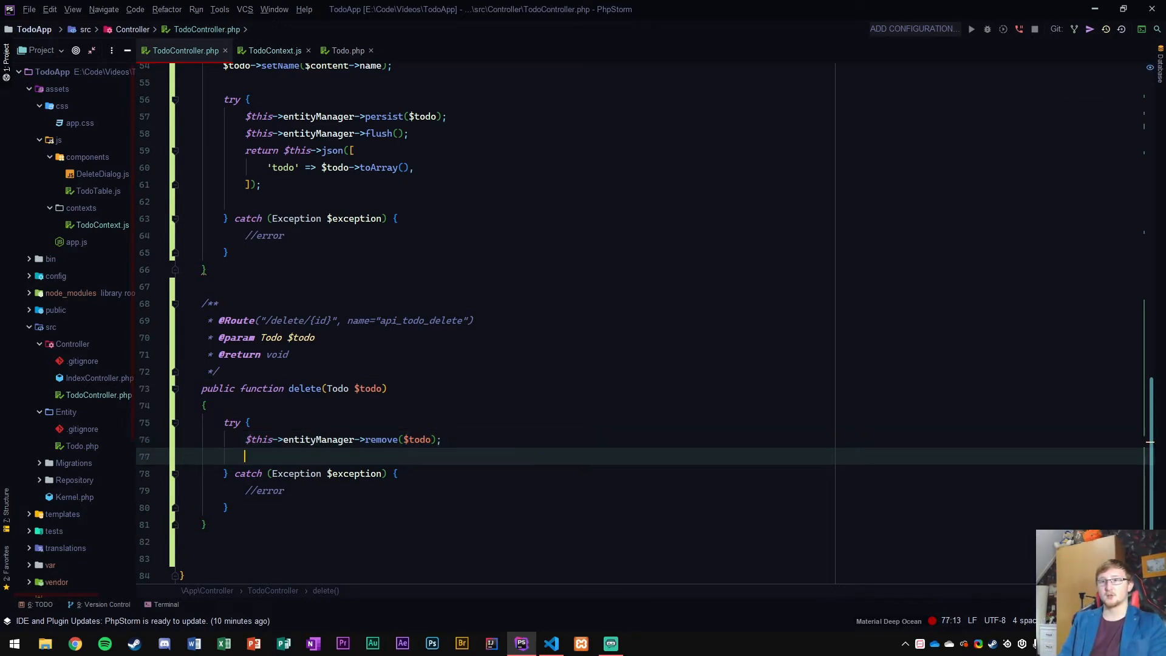
- Return $this->json with message 'todo has been deleted' and fix the documented return type to JsonResponse
{"action": "type", "text": "this->entityManager->flush();"}
{"action": "type", "text": "'' => '"}
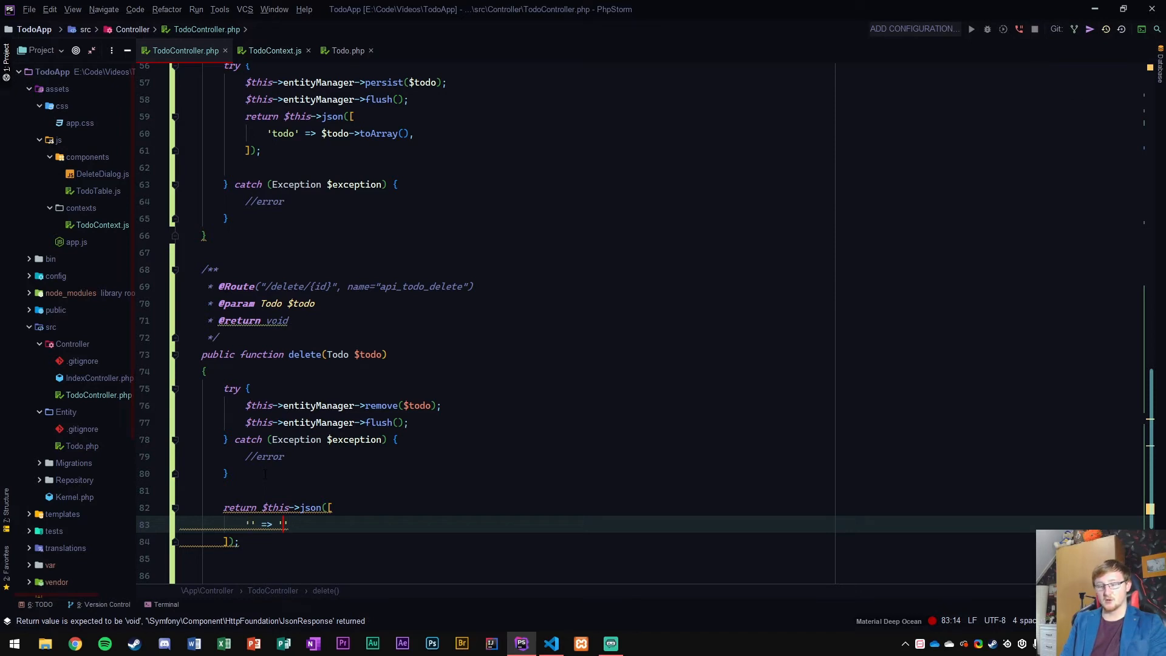
{"action": "type", "text": "messsage"}
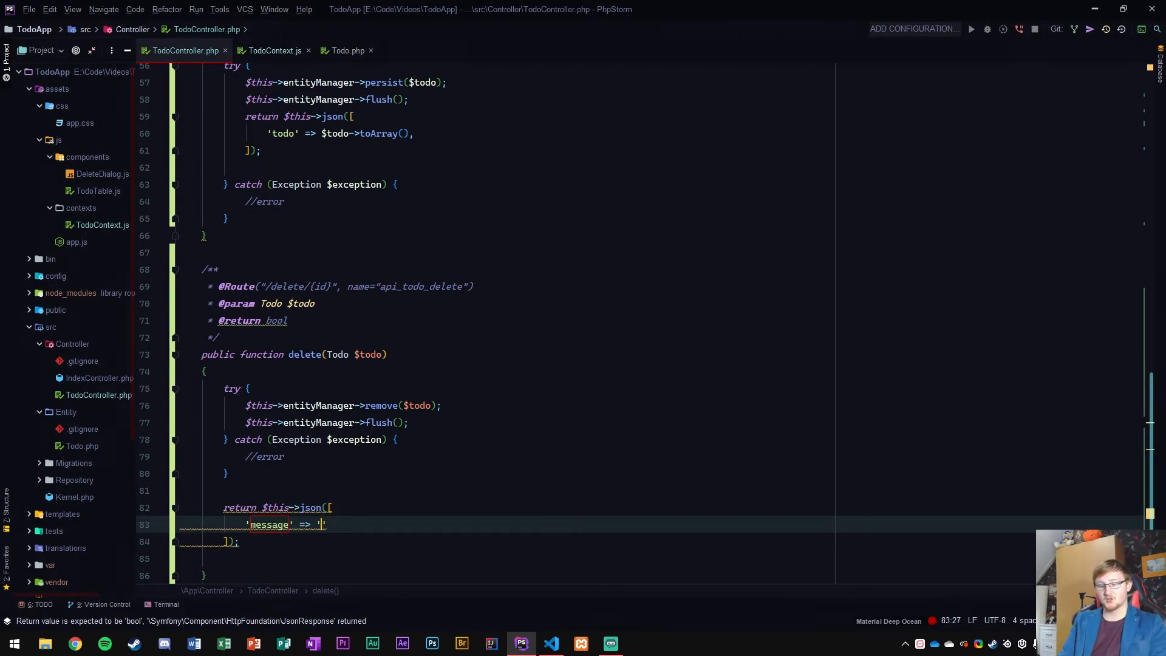
{"action": "type", "text": "todo has been deleted"}
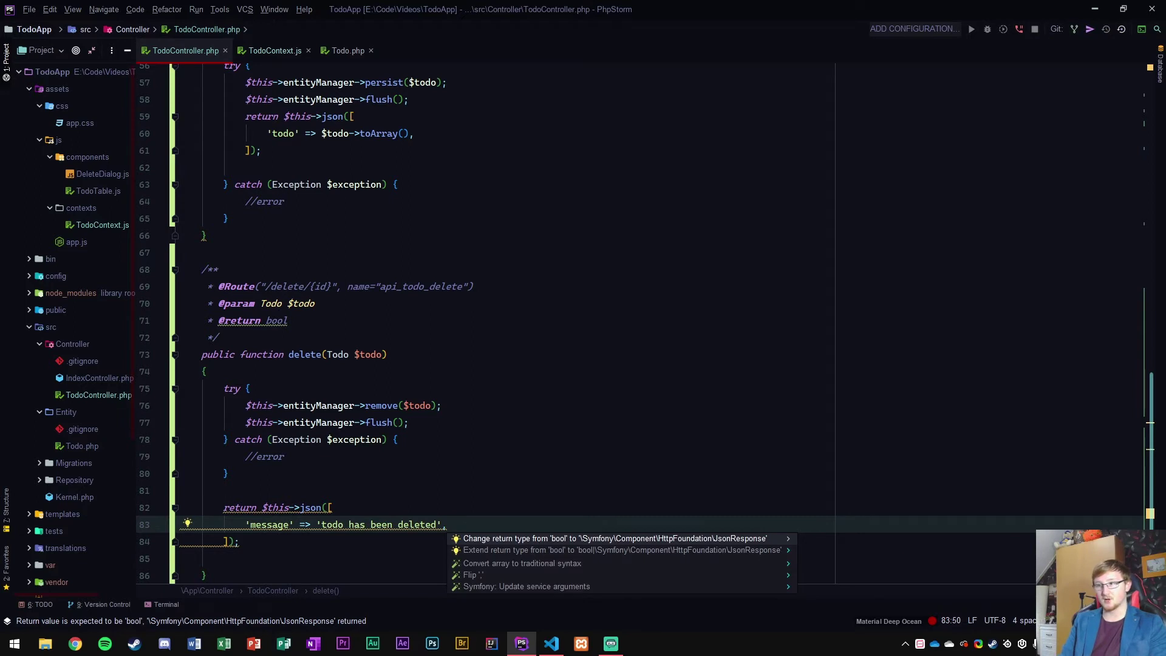
{"action": "left_click", "coordinate": [615, 538]}
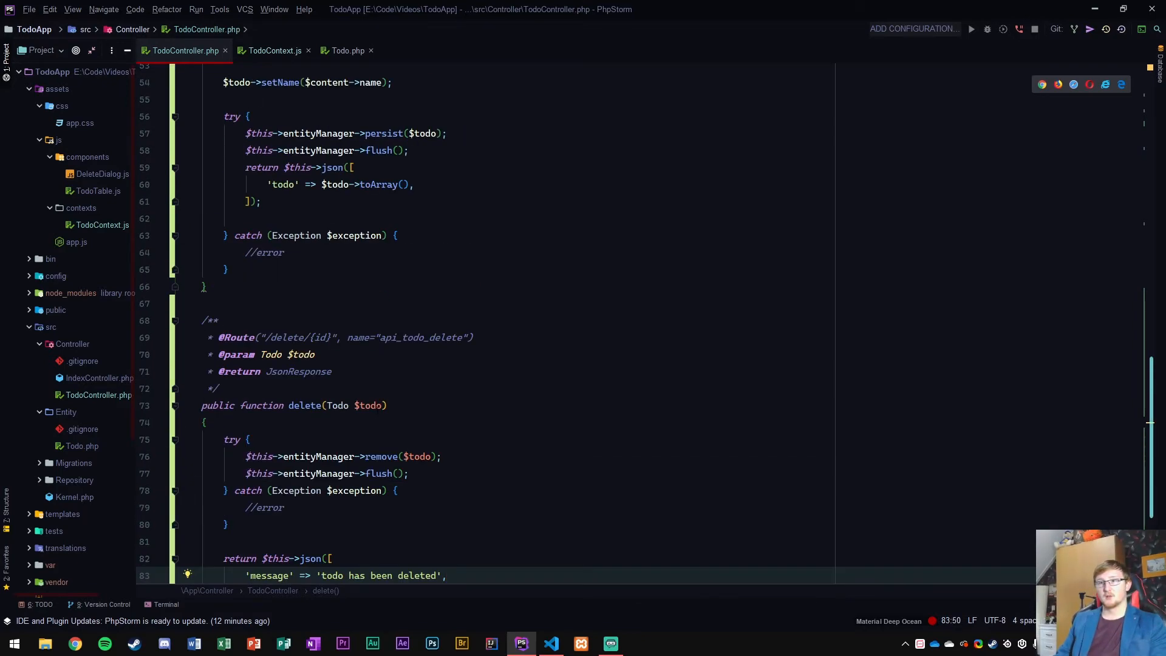
- Review deleteTodo in TodoContext.js against TodoController.php, Todo.php and DeleteDialog.js
{"action": "left_click", "coordinate": [275, 51]}
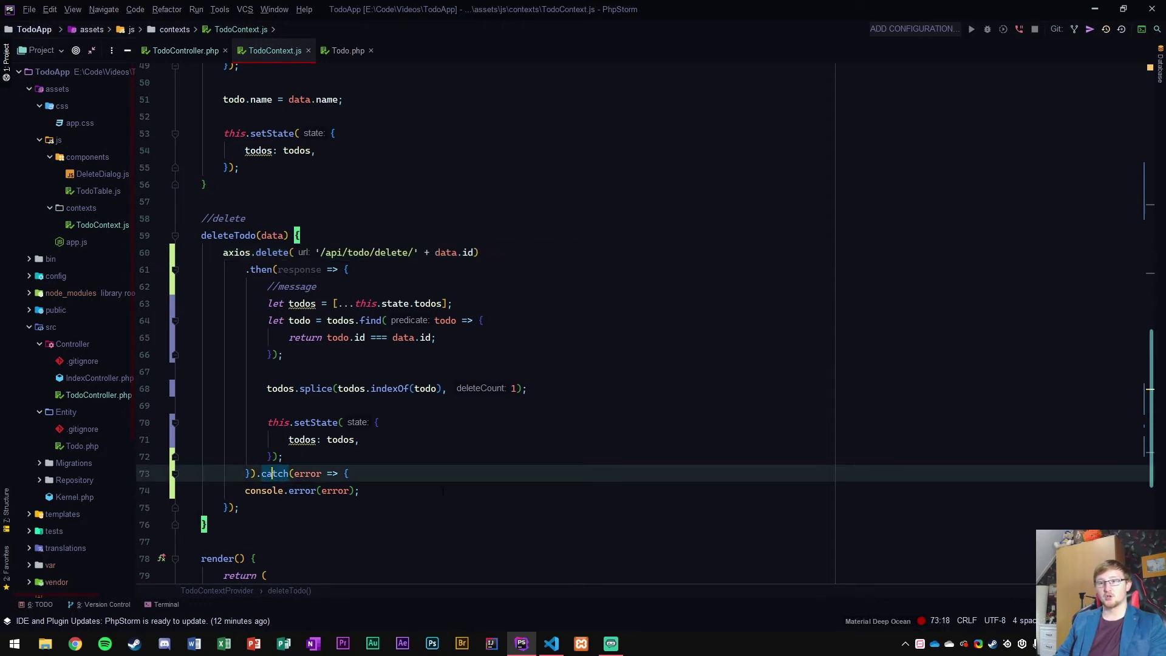
{"action": "left_click", "coordinate": [182, 51]}
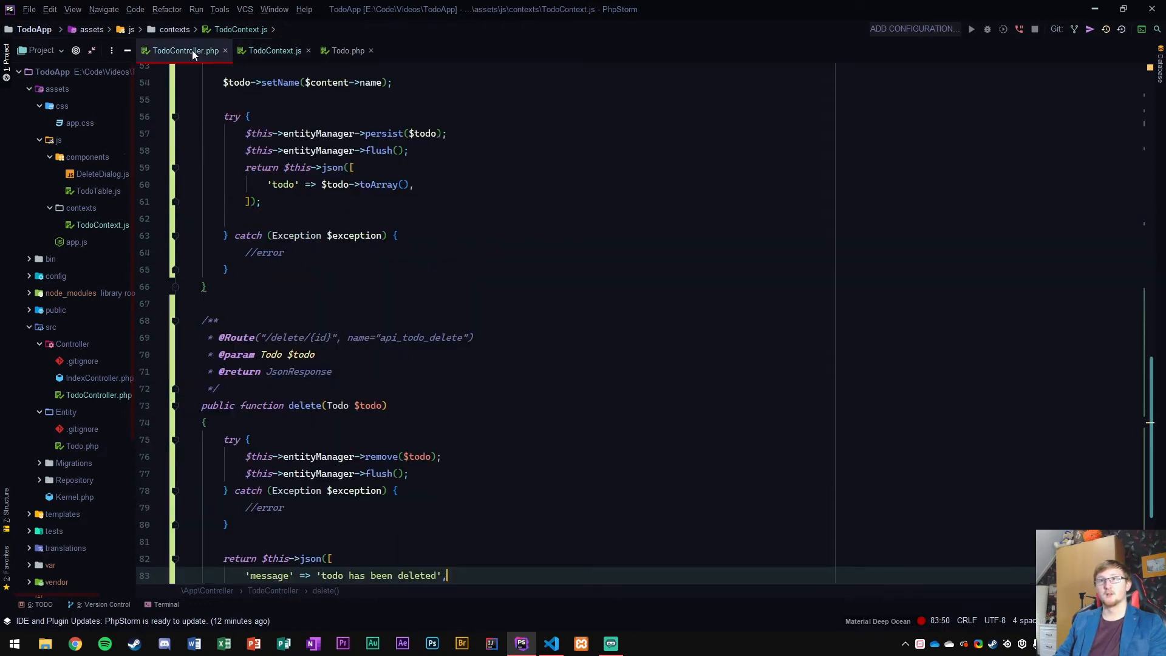
{"action": "left_click", "coordinate": [345, 51]}
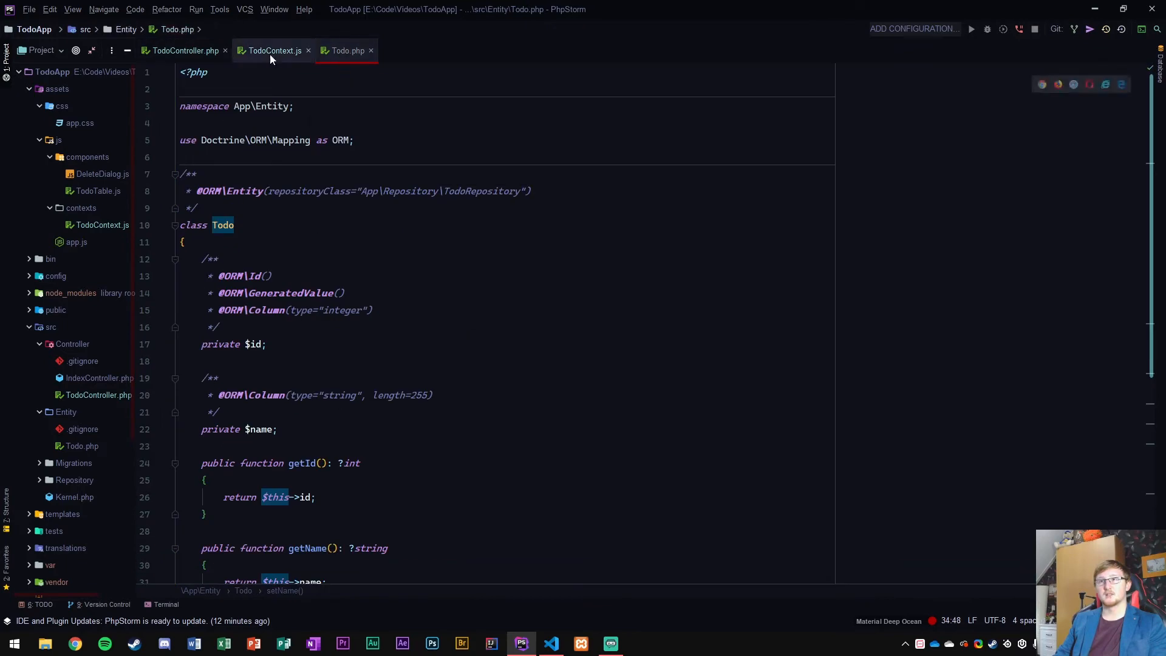
{"action": "left_click", "coordinate": [272, 51]}
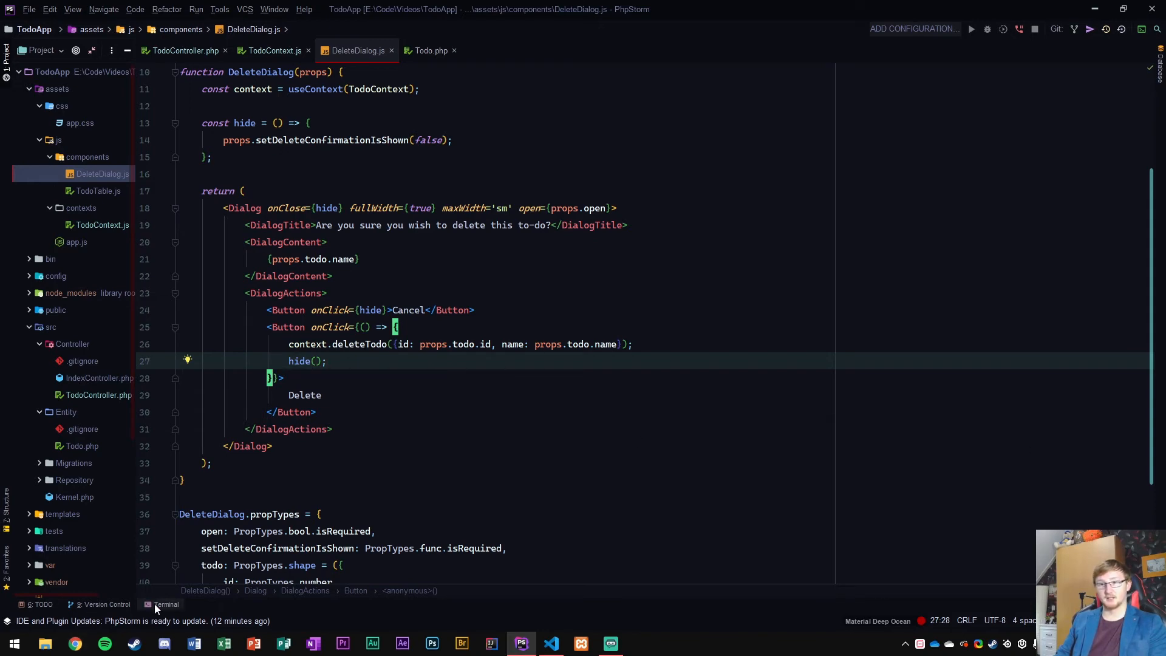
{"action": "left_click", "coordinate": [277, 51]}
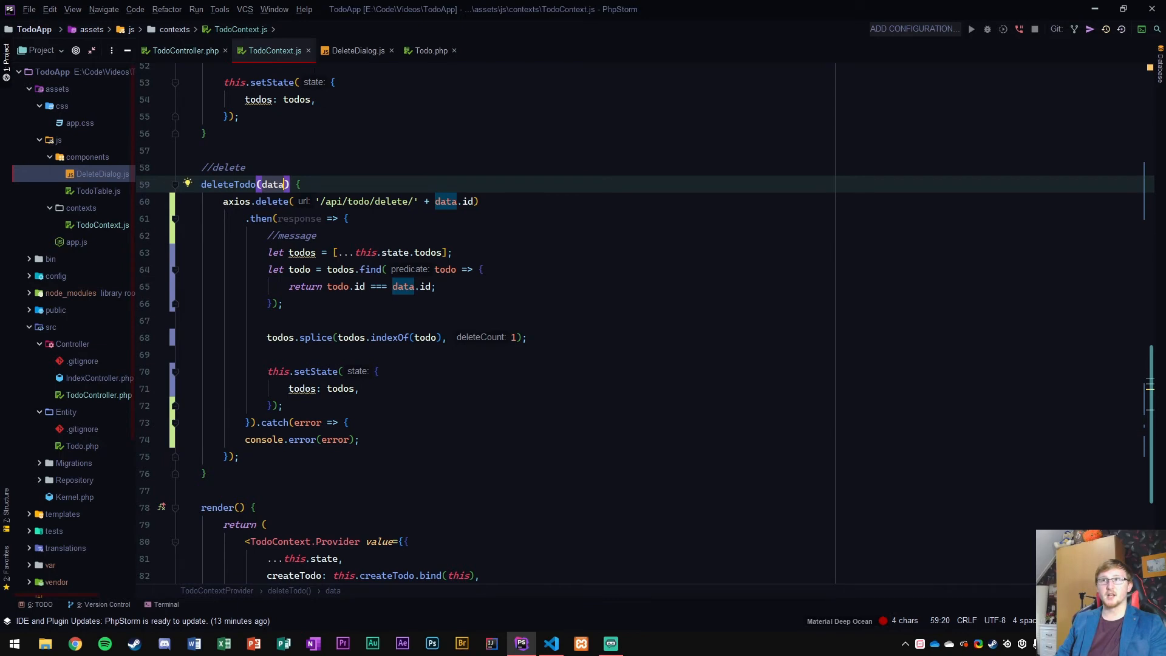
{"action": "left_click", "coordinate": [355, 51]}
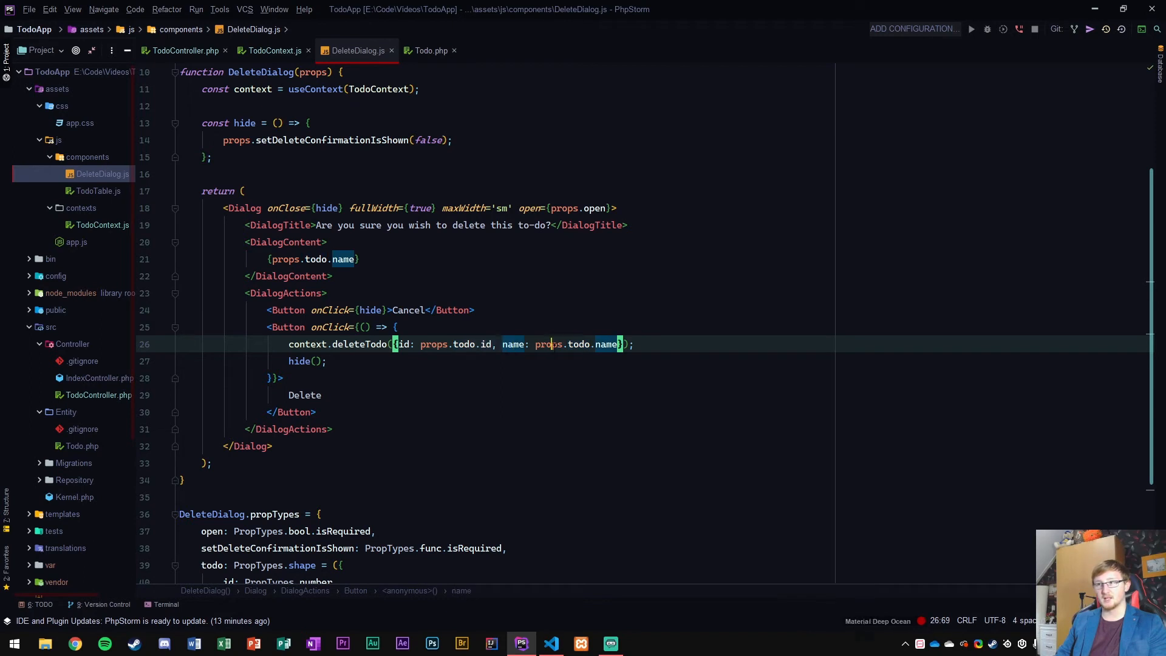
{"action": "left_click", "coordinate": [274, 51]}
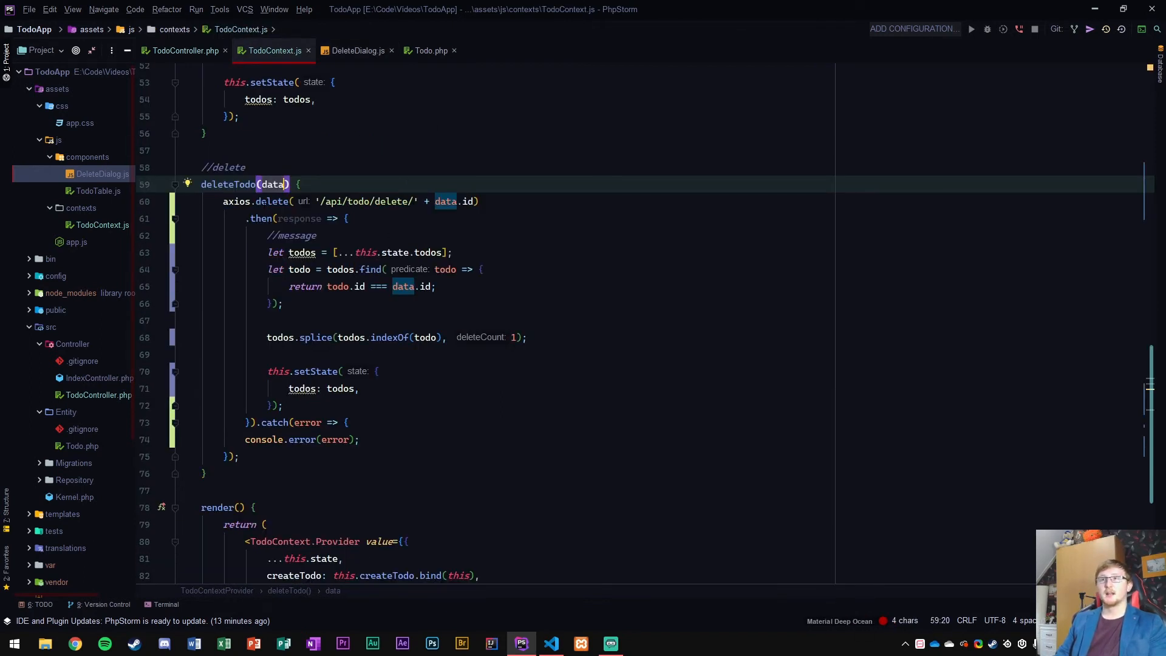
- Re-check the controller's delete action and the React context, then bring up the terminal to start servers
{"action": "left_click", "coordinate": [262, 202]}
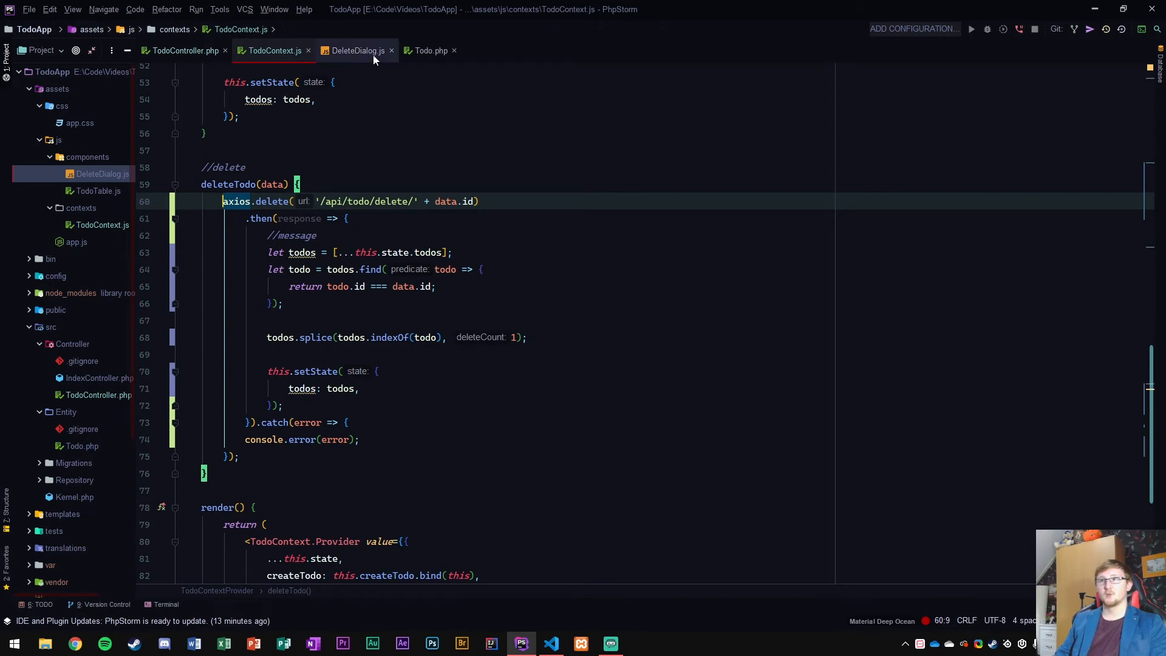
{"action": "left_click", "coordinate": [185, 51]}
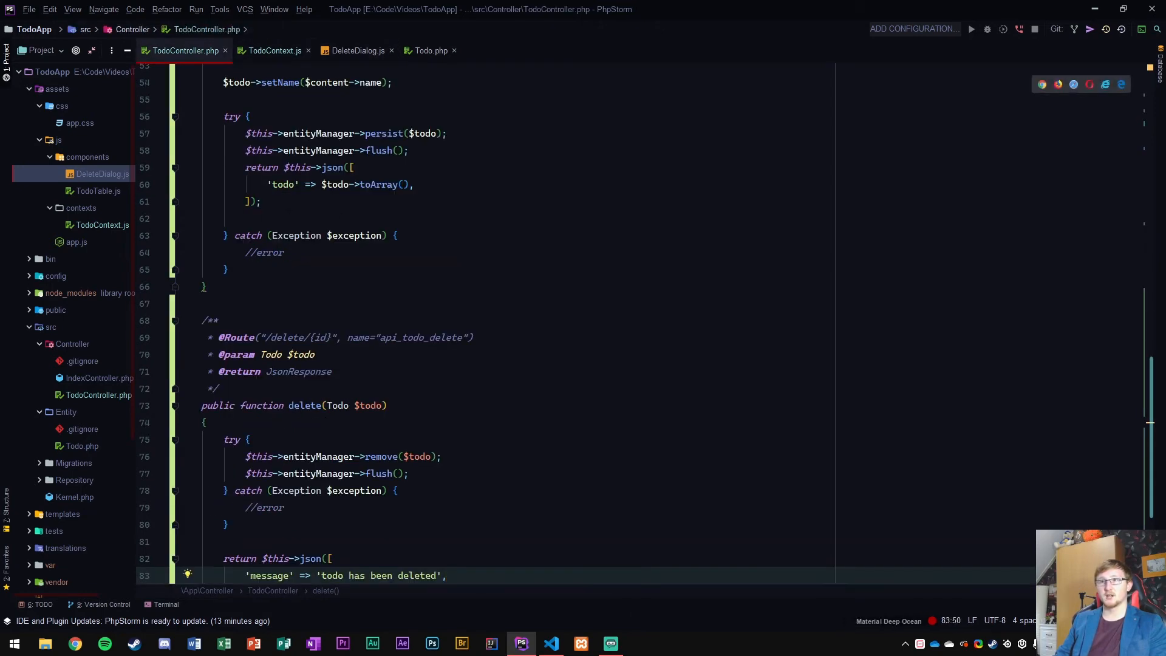
{"action": "scroll", "scroll_direction": "down", "scroll_amount": 3}
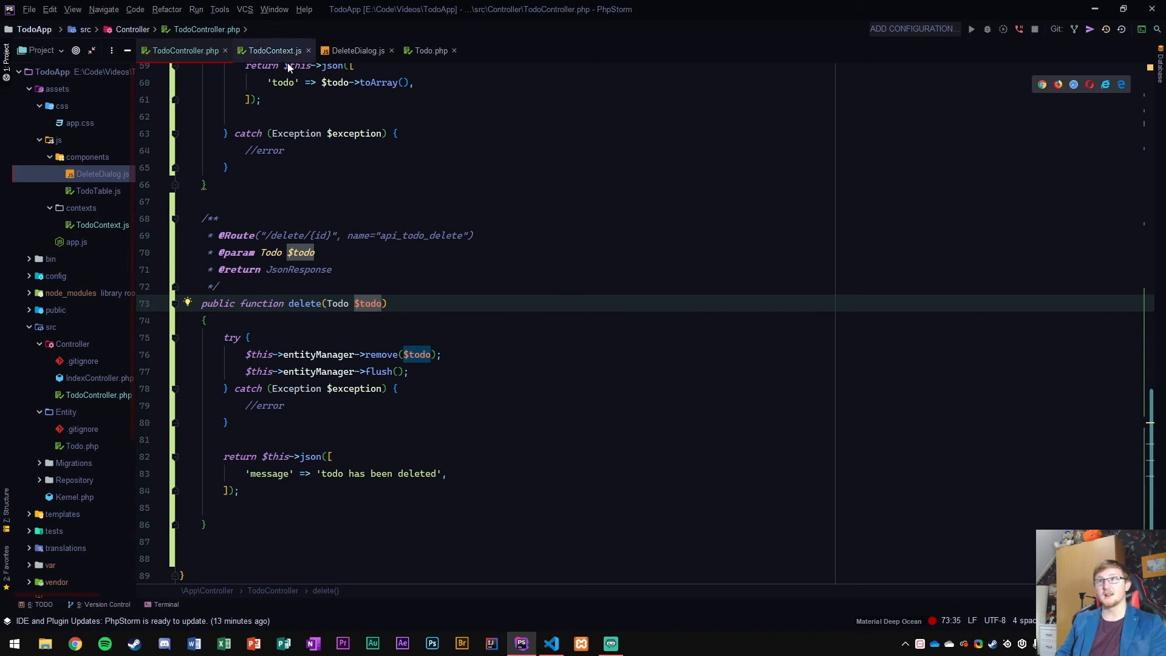
{"action": "left_click", "coordinate": [275, 51]}
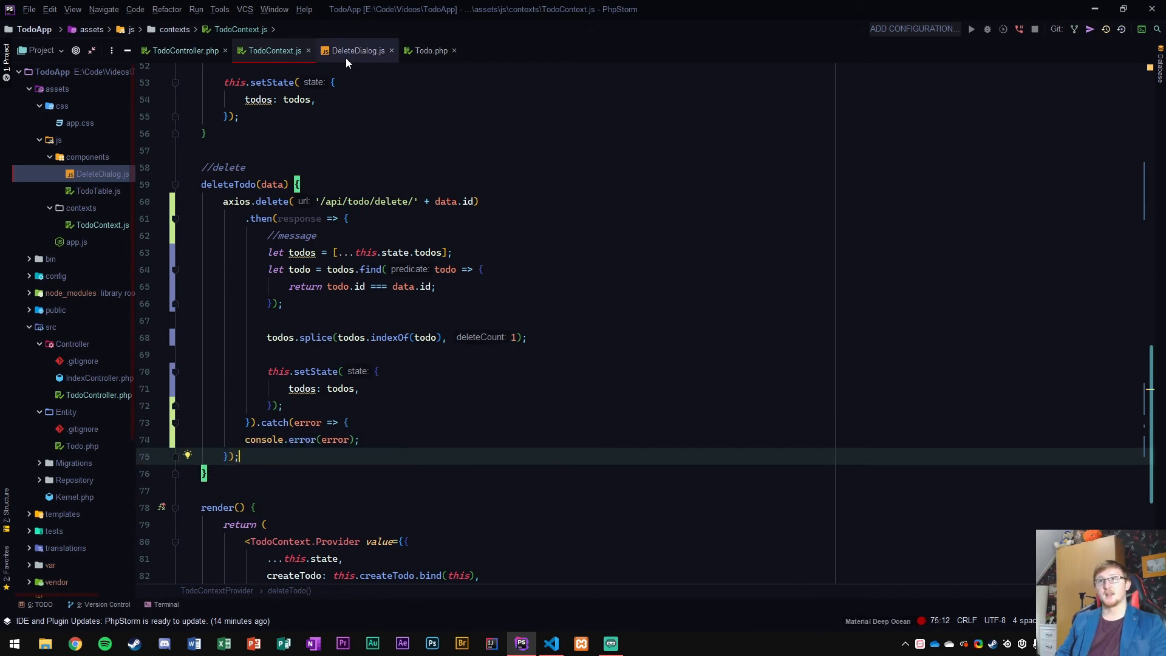
{"action": "left_click", "coordinate": [164, 605]}
{"action": "type", "text": "symfony sr"}
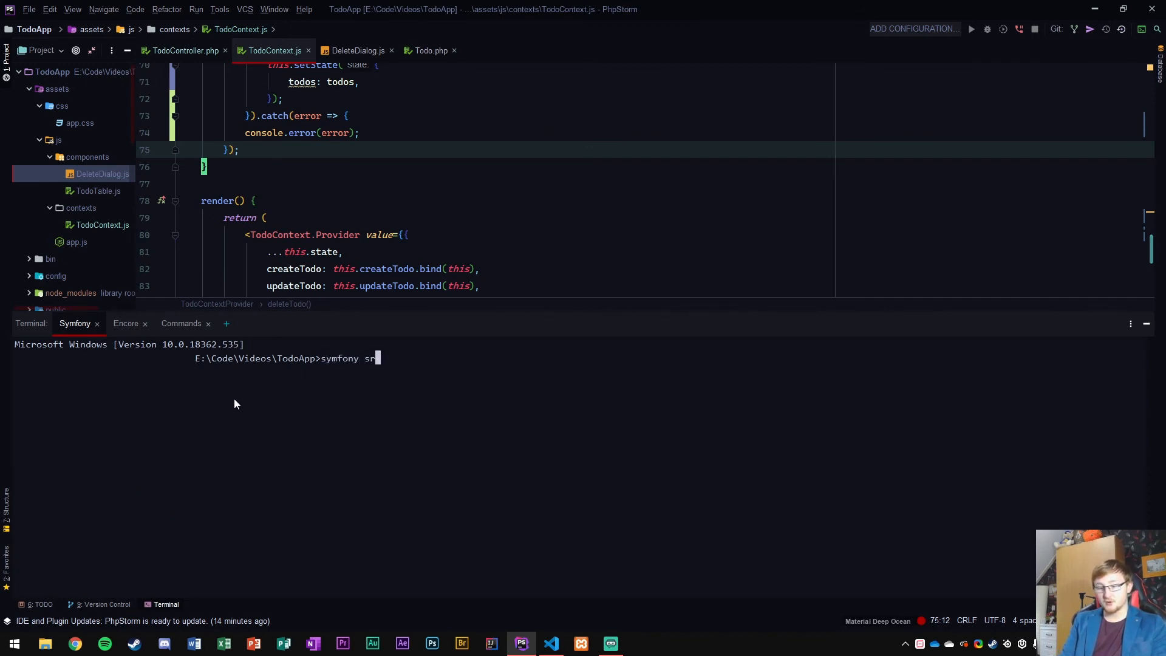
- Run symfony server:start and yarn encore dev --watch in their terminal tabs, then switch to the app in Chrome
{"action": "type", "text": "erver:star"}
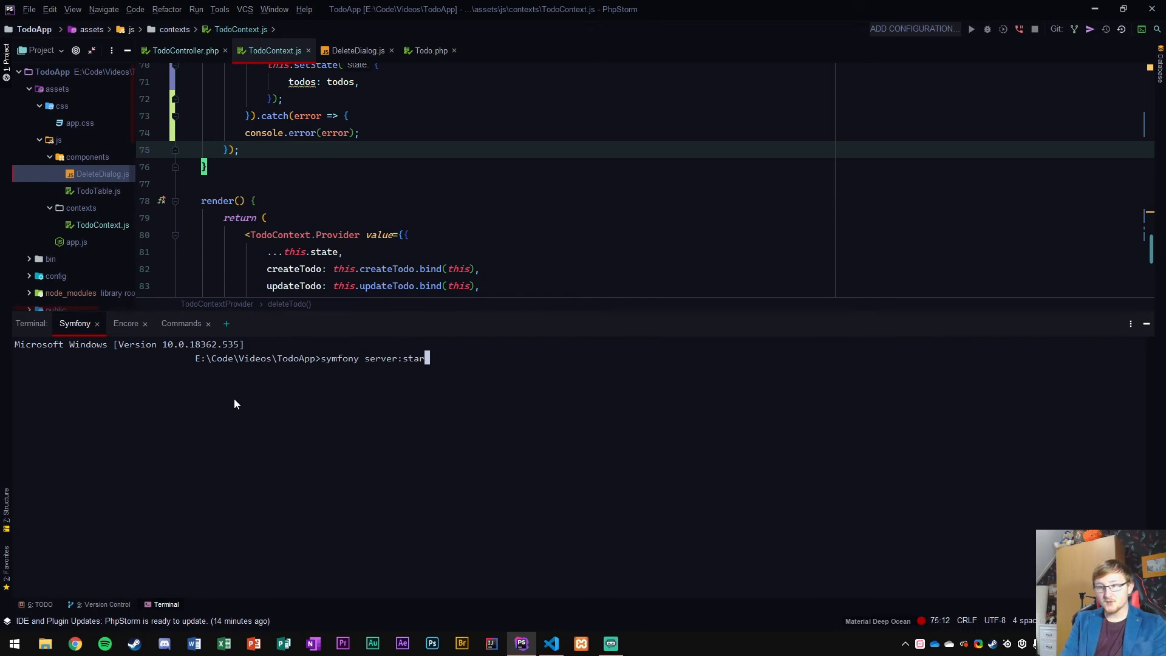
{"action": "left_click", "coordinate": [125, 323]}
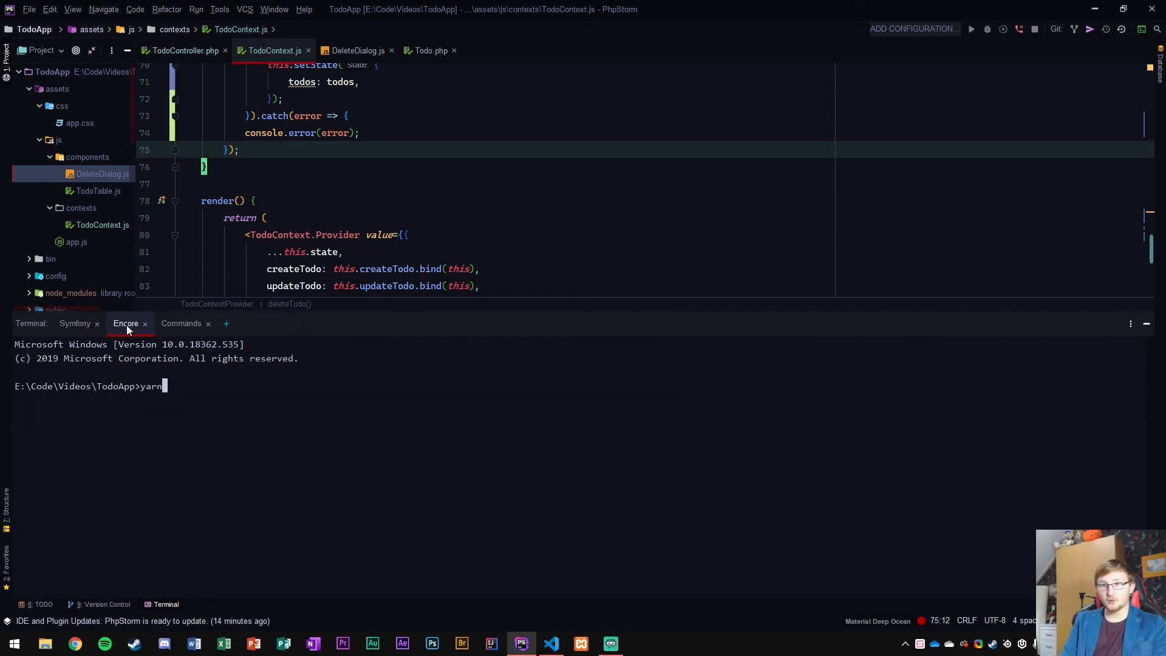
{"action": "type", "text": "encore dev"}
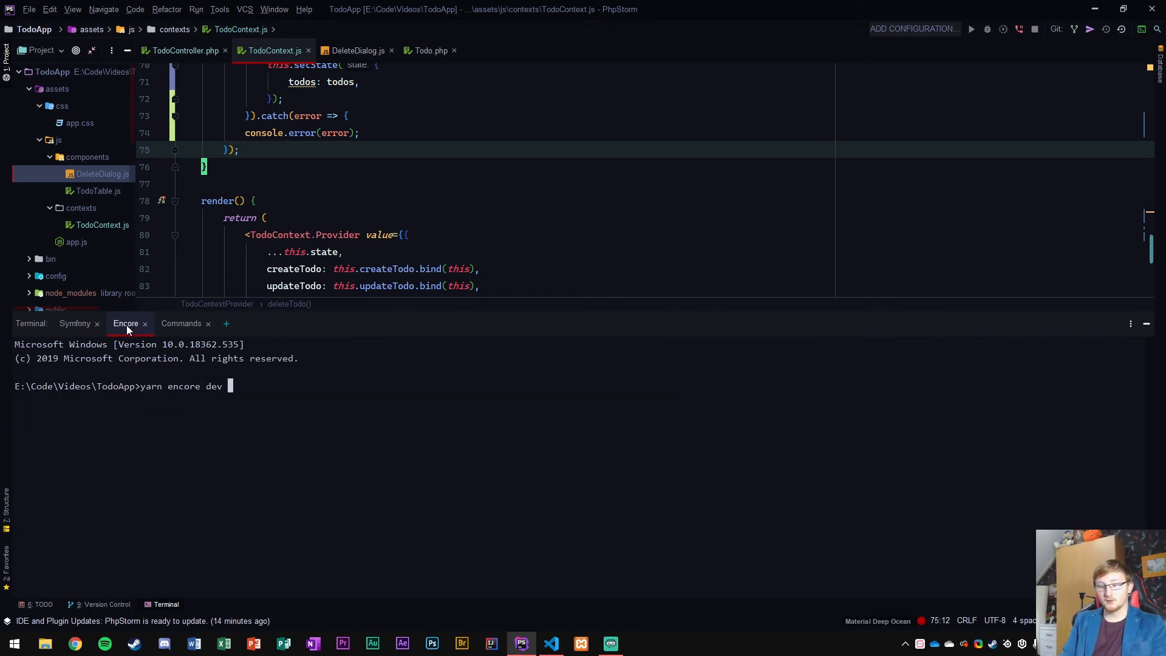
{"action": "type", "text": "--watch"}
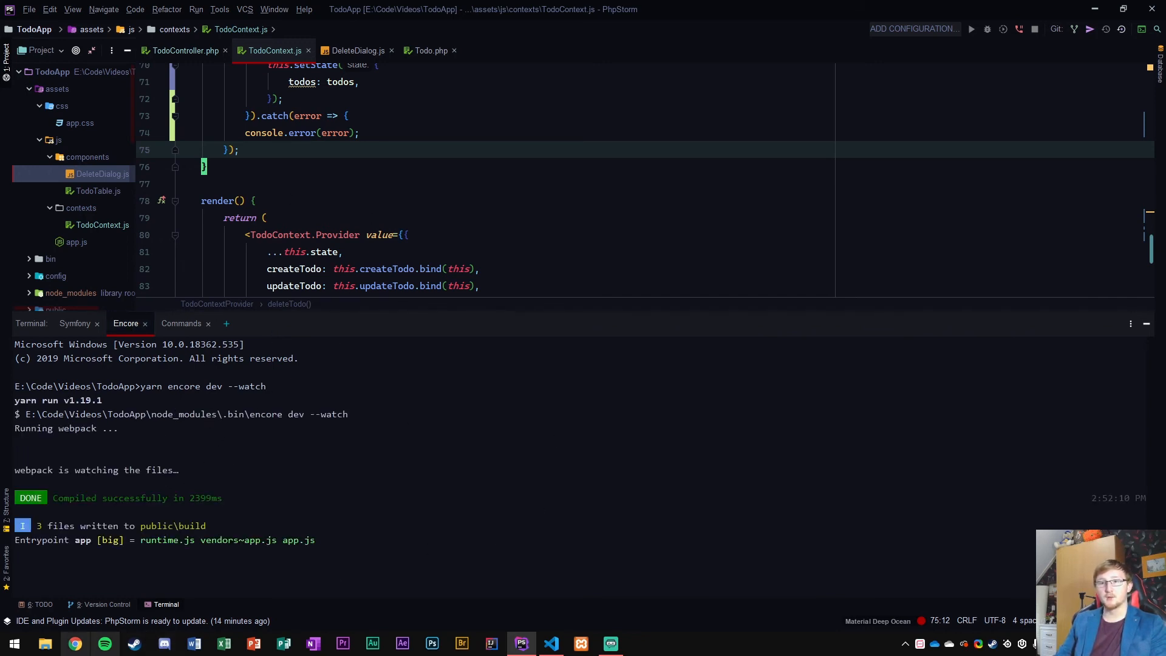
{"action": "left_click", "coordinate": [75, 644]}
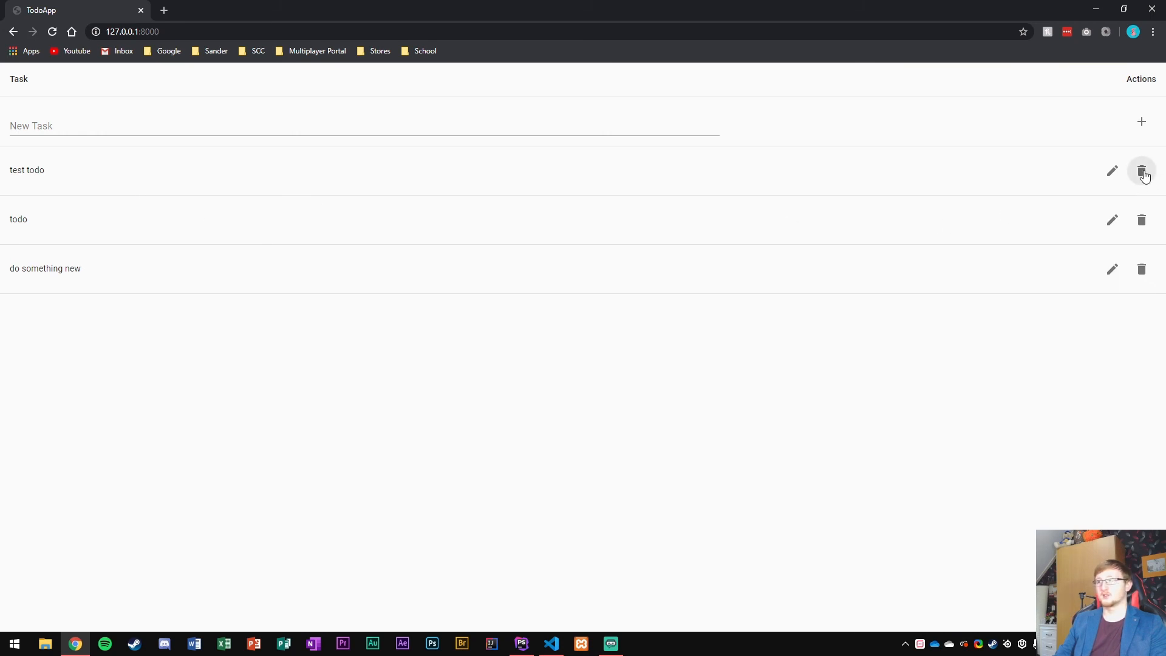
- Delete the 'test todo' task via its trash icon and confirm DELETE in the dialog
{"action": "left_click", "coordinate": [1142, 171]}
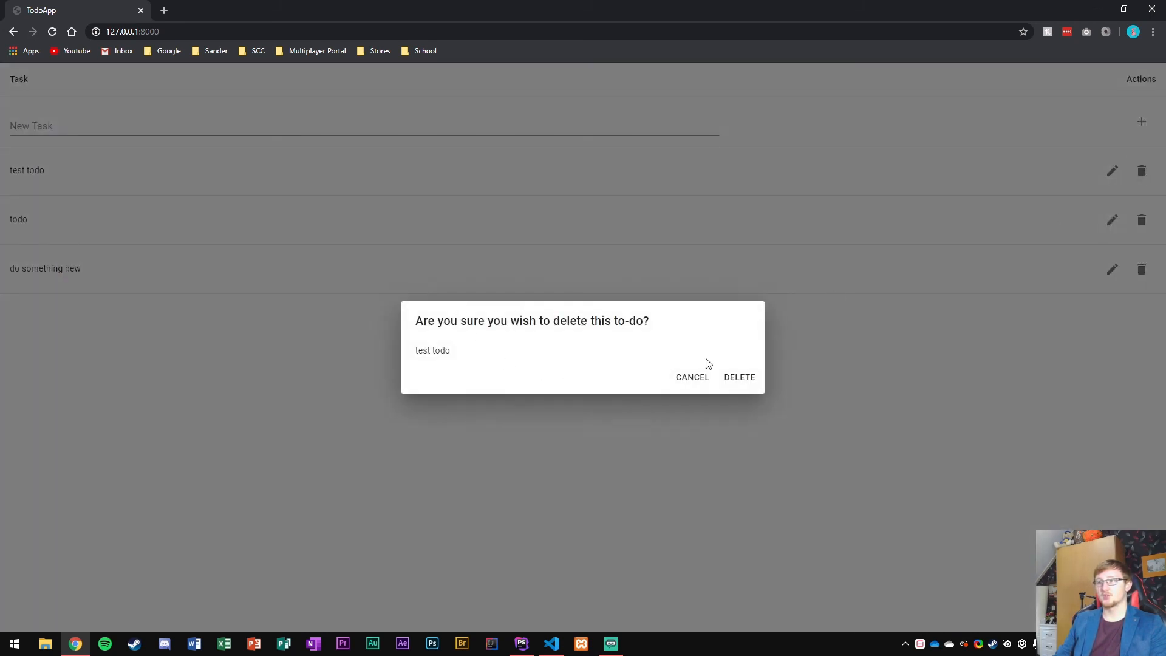
{"action": "left_click", "coordinate": [740, 377]}
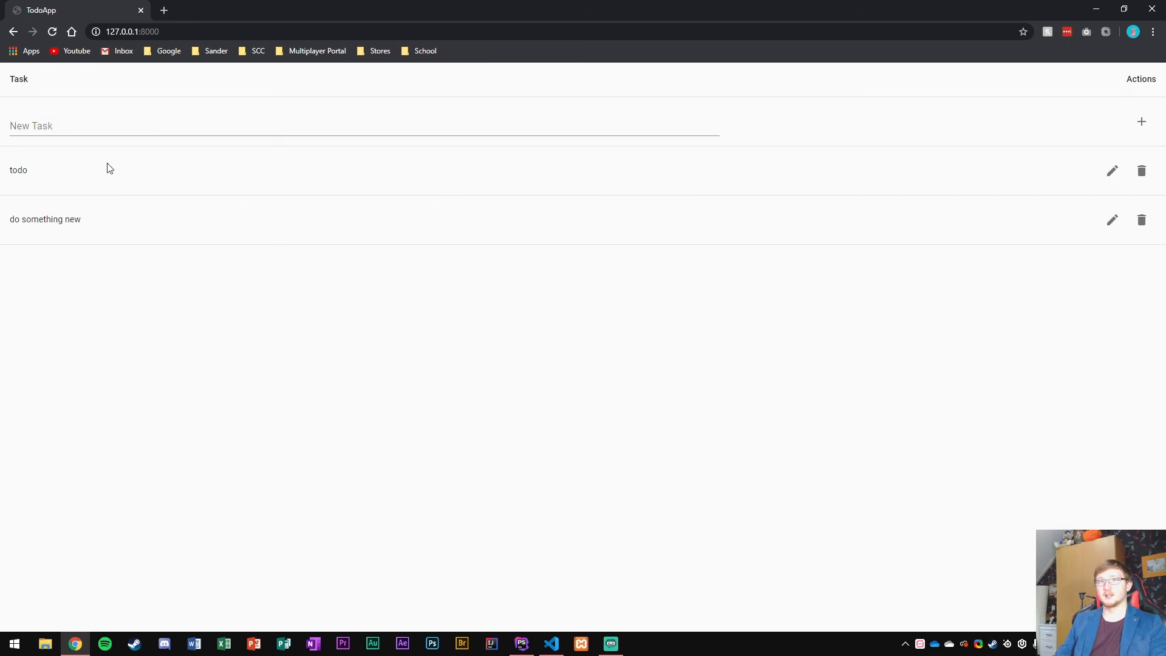
{"action": "mouse_move", "coordinate": [221, 347]}
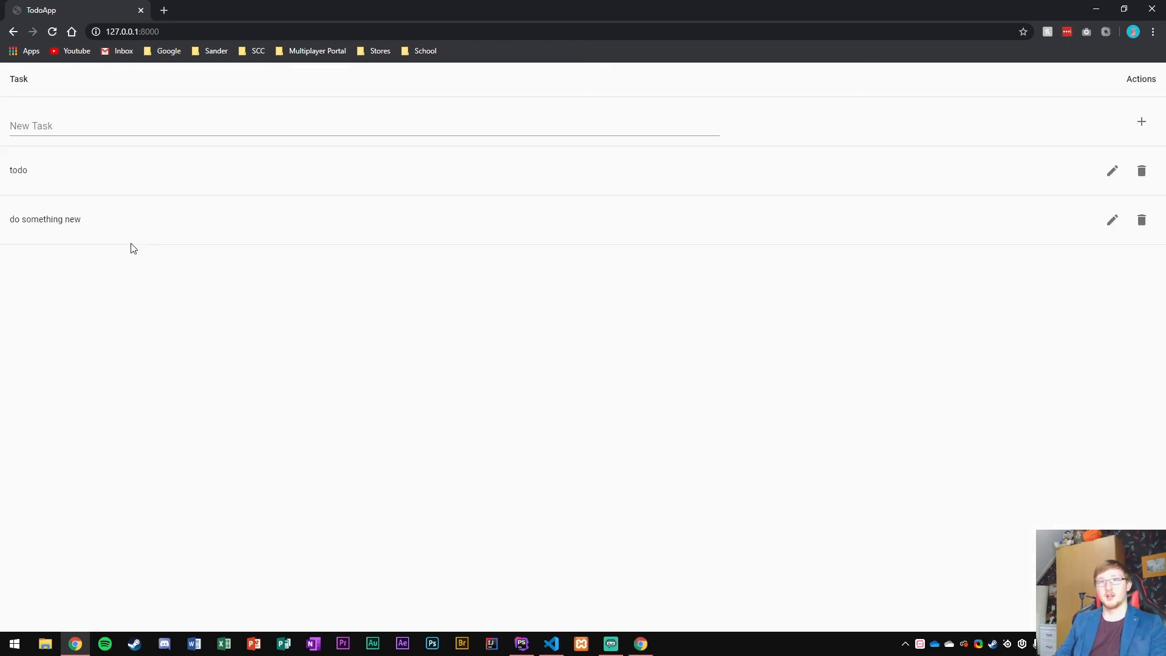
{"action": "mouse_move", "coordinate": [291, 354]}
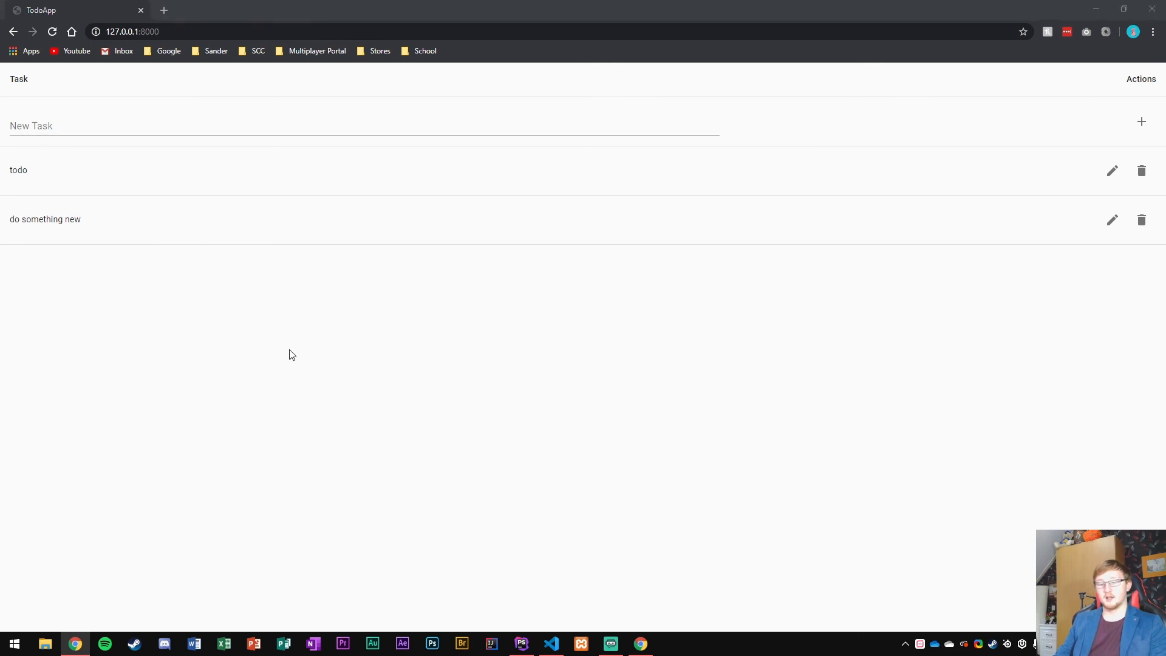
- Launch MySQL Workbench from Windows search and inspect the todo table rows, now only 'do something new' and 'todo'
{"action": "left_click", "coordinate": [15, 644]}
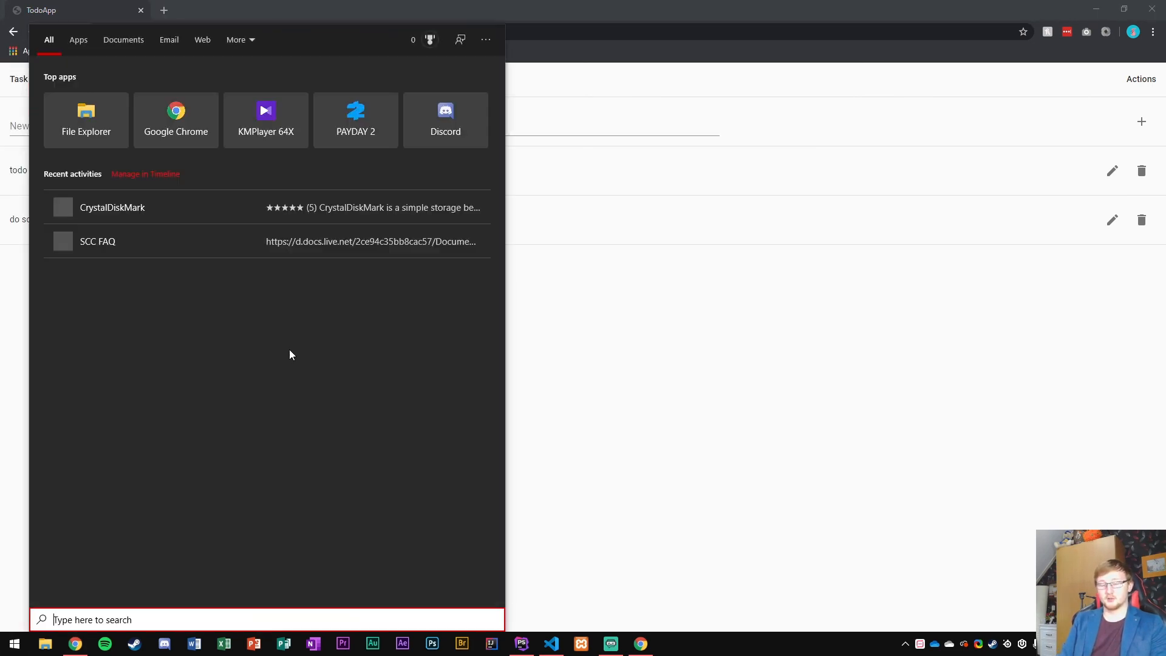
{"action": "type", "text": "mys"}
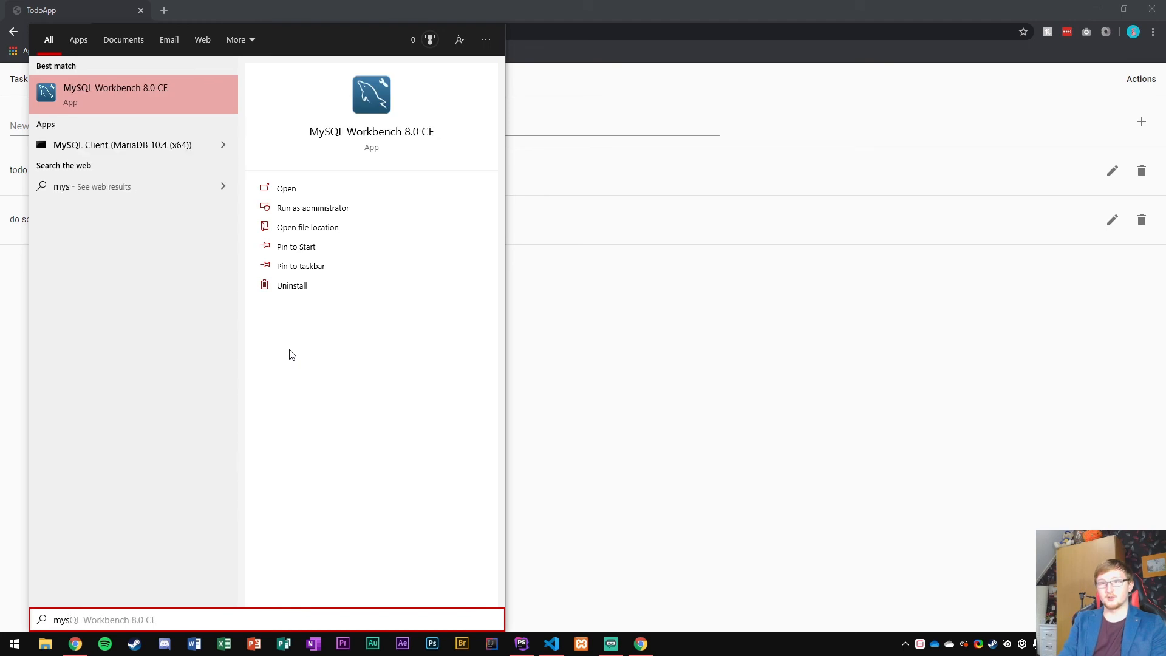
{"action": "left_click", "coordinate": [287, 187]}
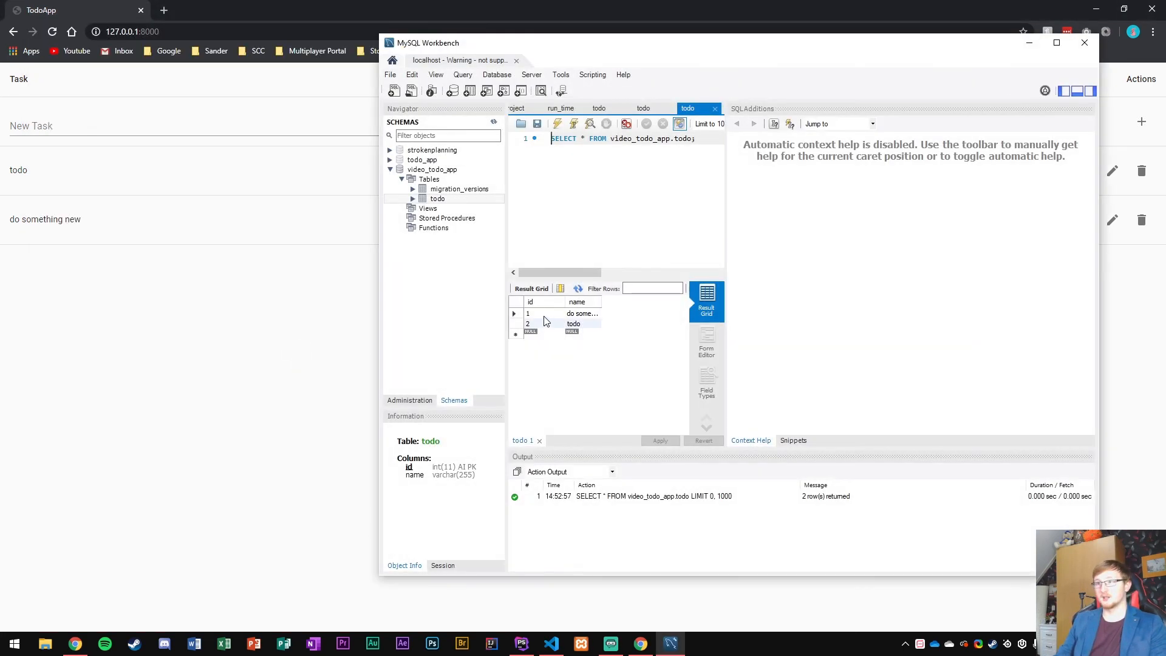
{"action": "left_click", "coordinate": [528, 314]}
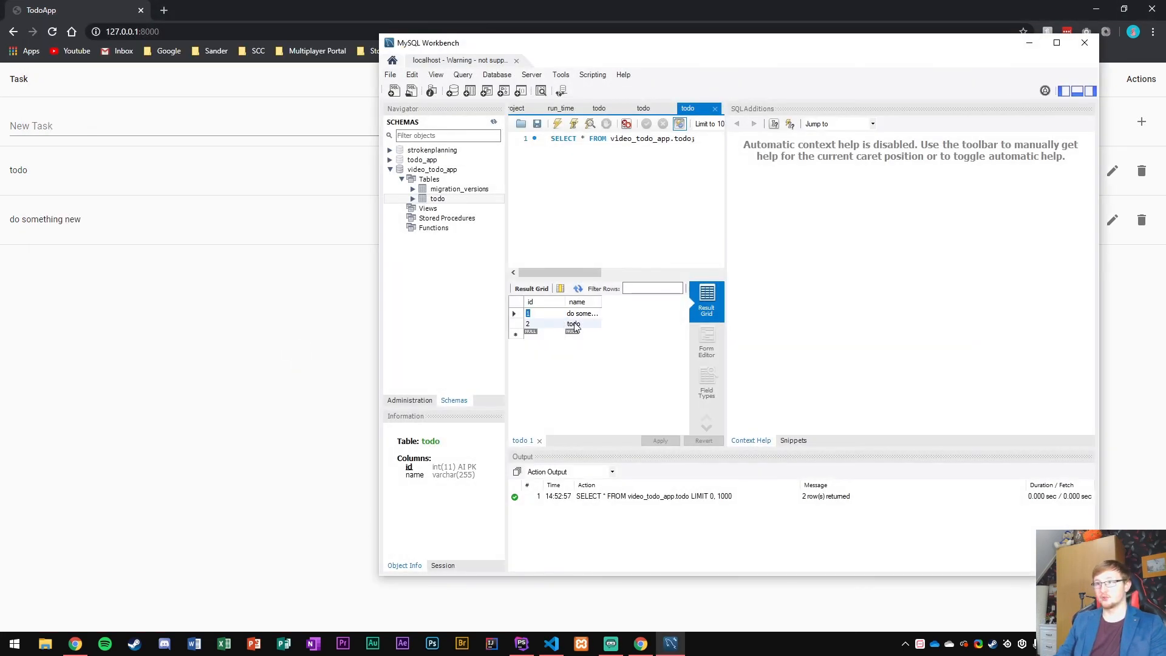
{"action": "double_click", "coordinate": [573, 323]}
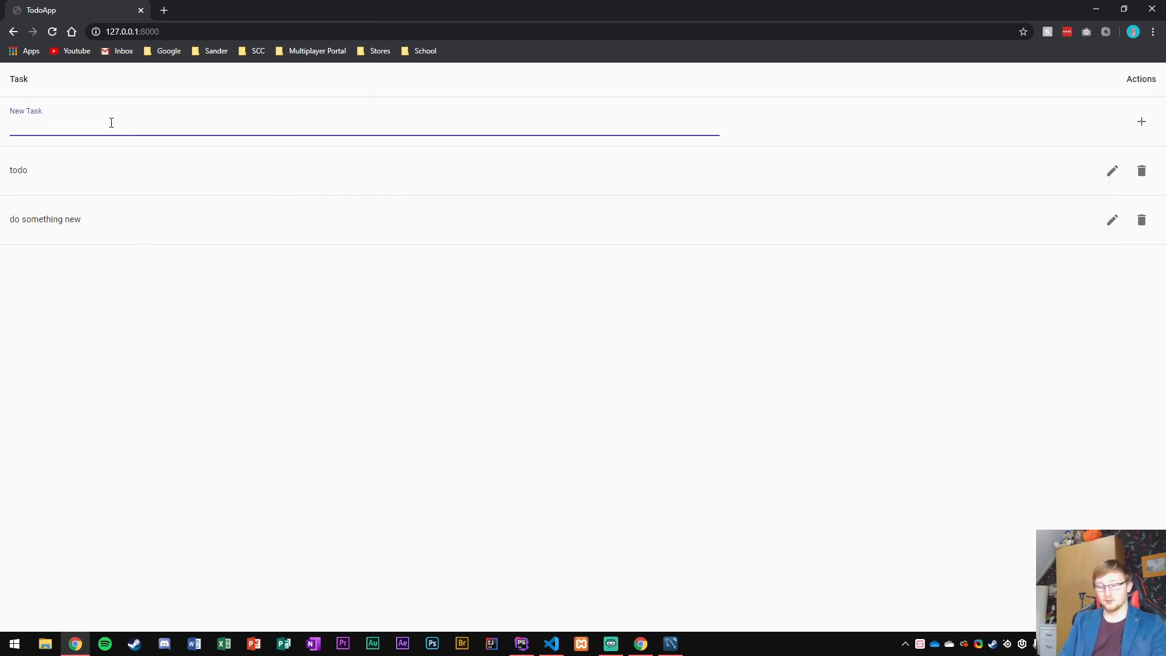
- Add the task 'new todo', then delete 'todo' and confirm DELETE in the dialog
{"action": "type", "text": "new todo"}
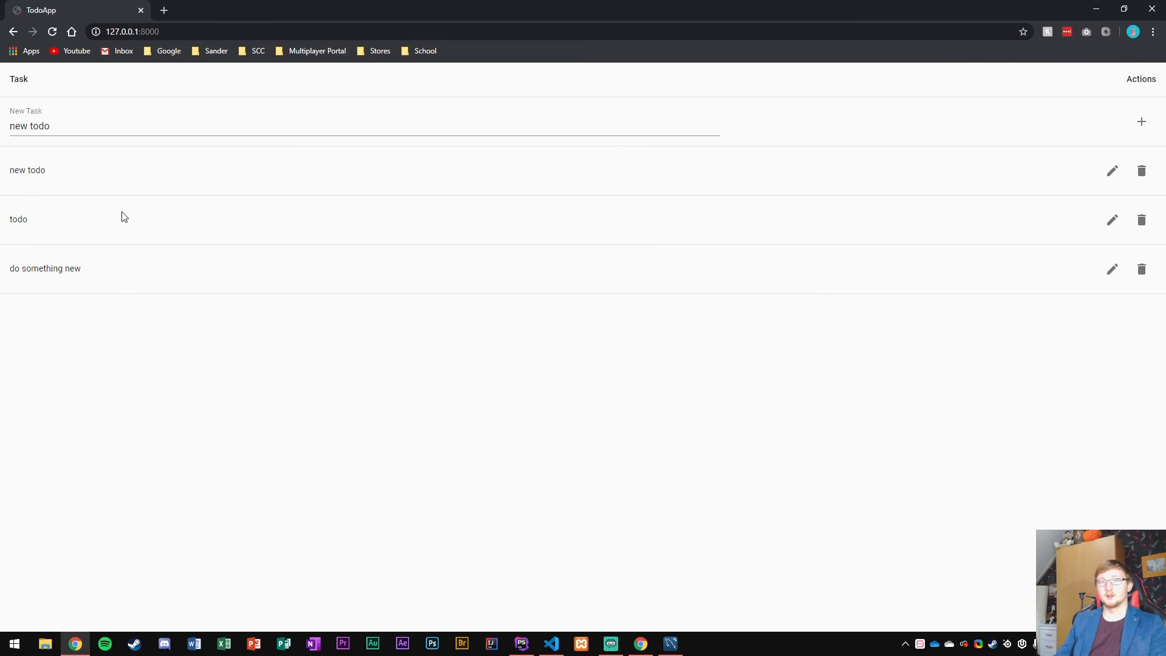
{"action": "left_click", "coordinate": [1142, 220]}
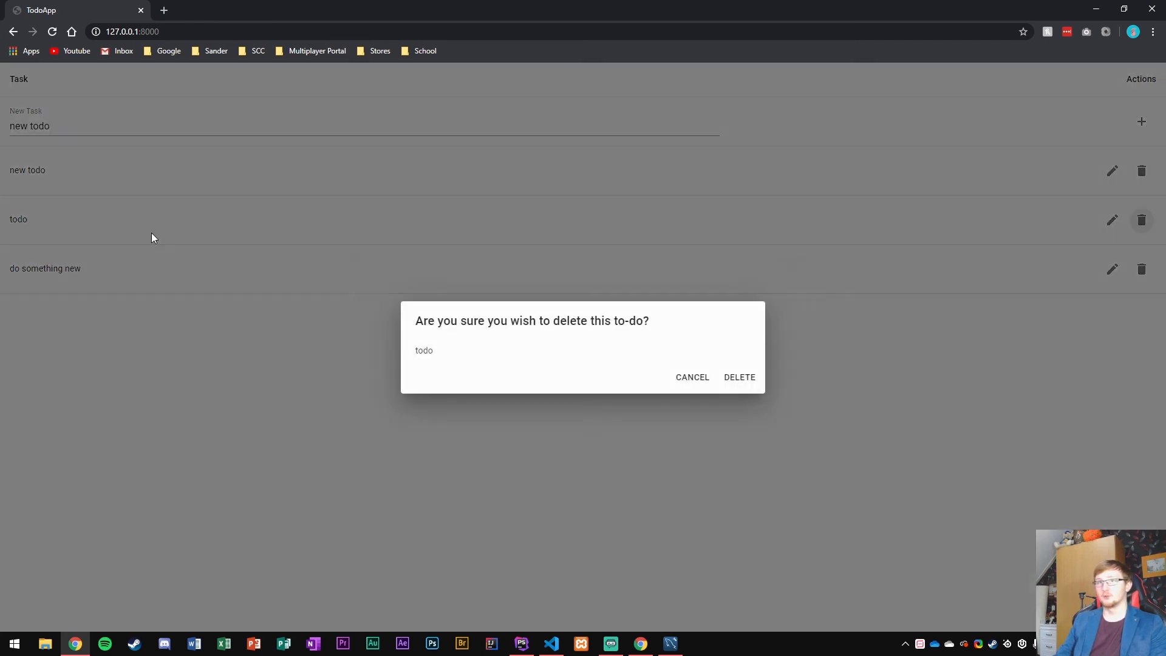
{"action": "left_click", "coordinate": [738, 376]}
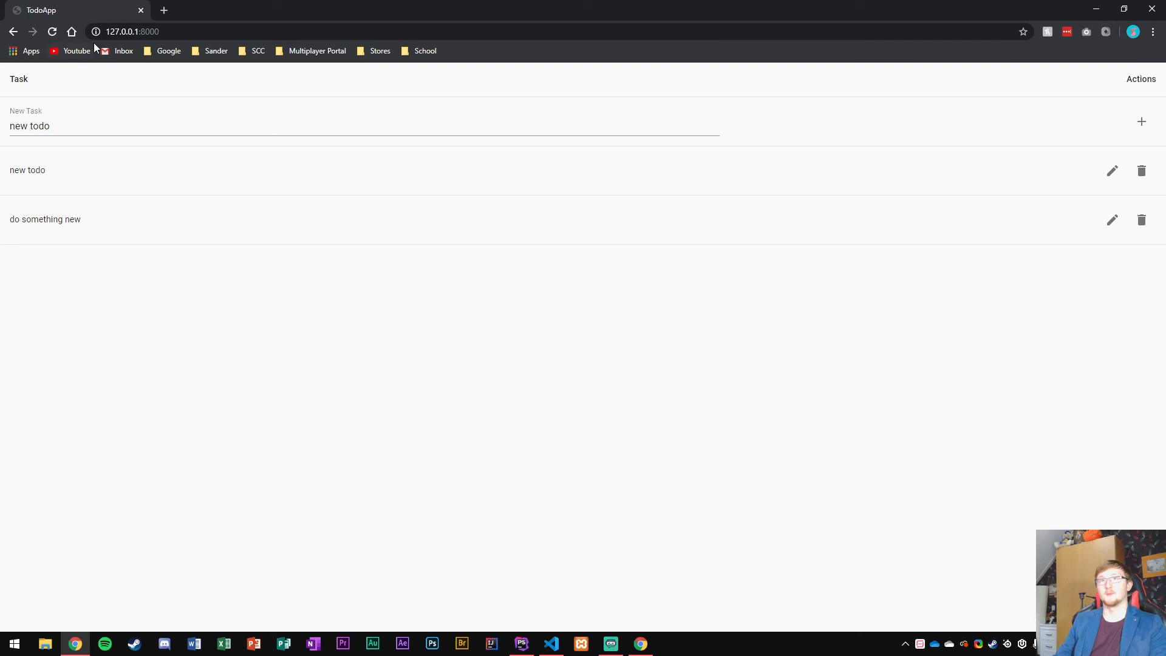
{"action": "left_click", "coordinate": [521, 644]}
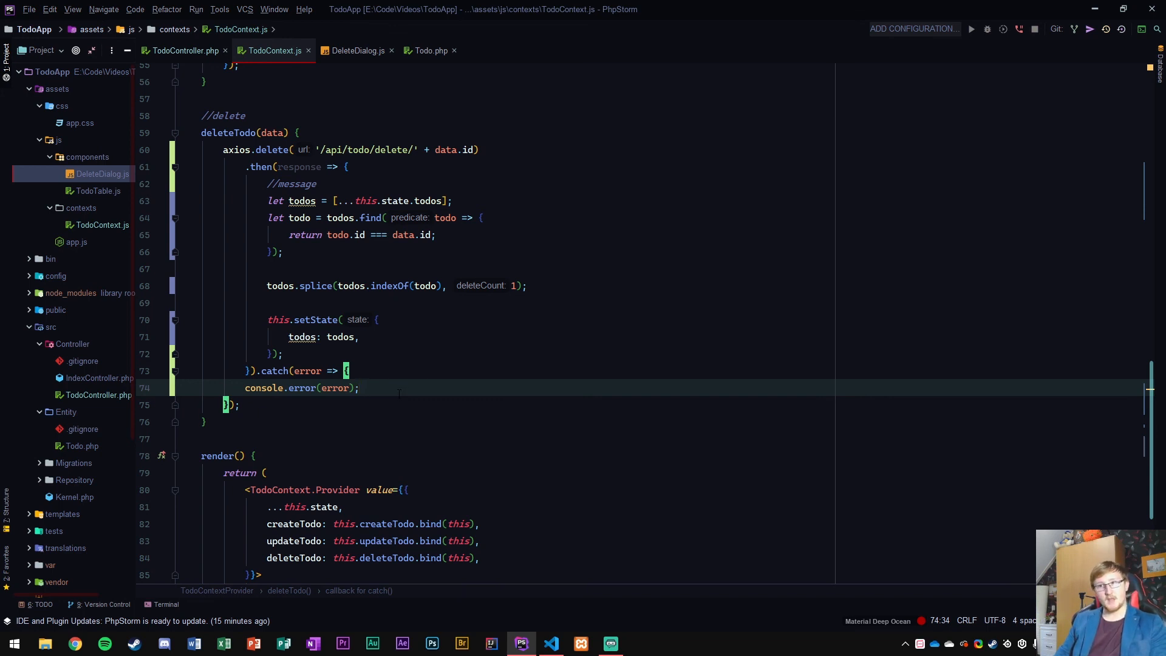
{"action": "mouse_move", "coordinate": [179, 453]}
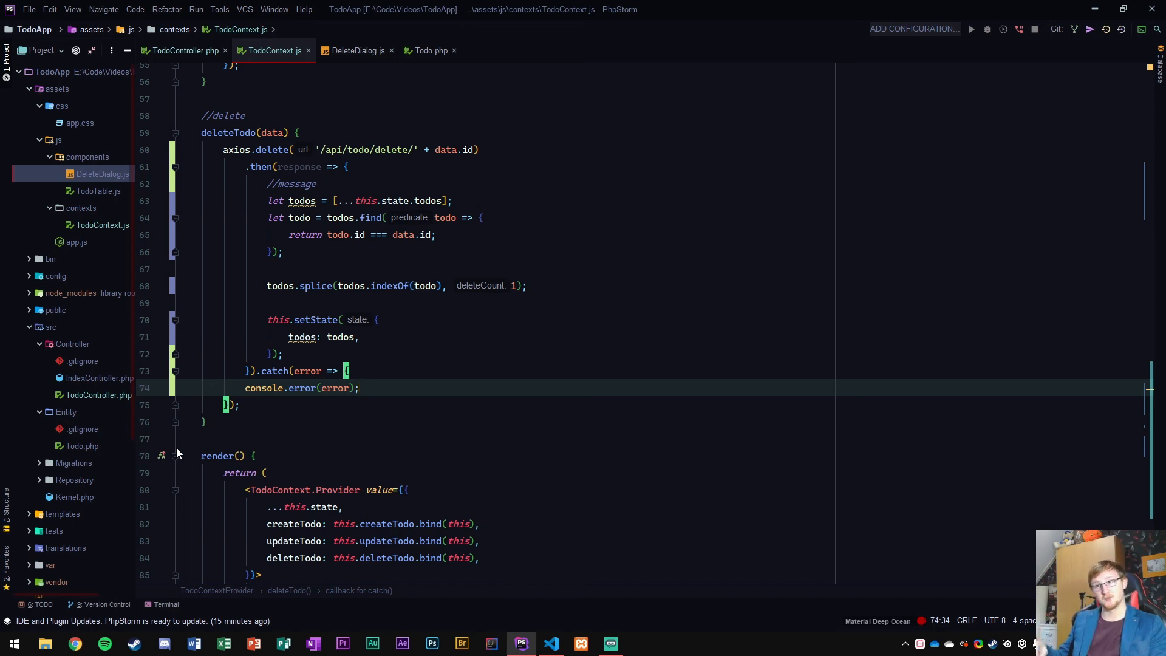
{"action": "mouse_move", "coordinate": [157, 452]}
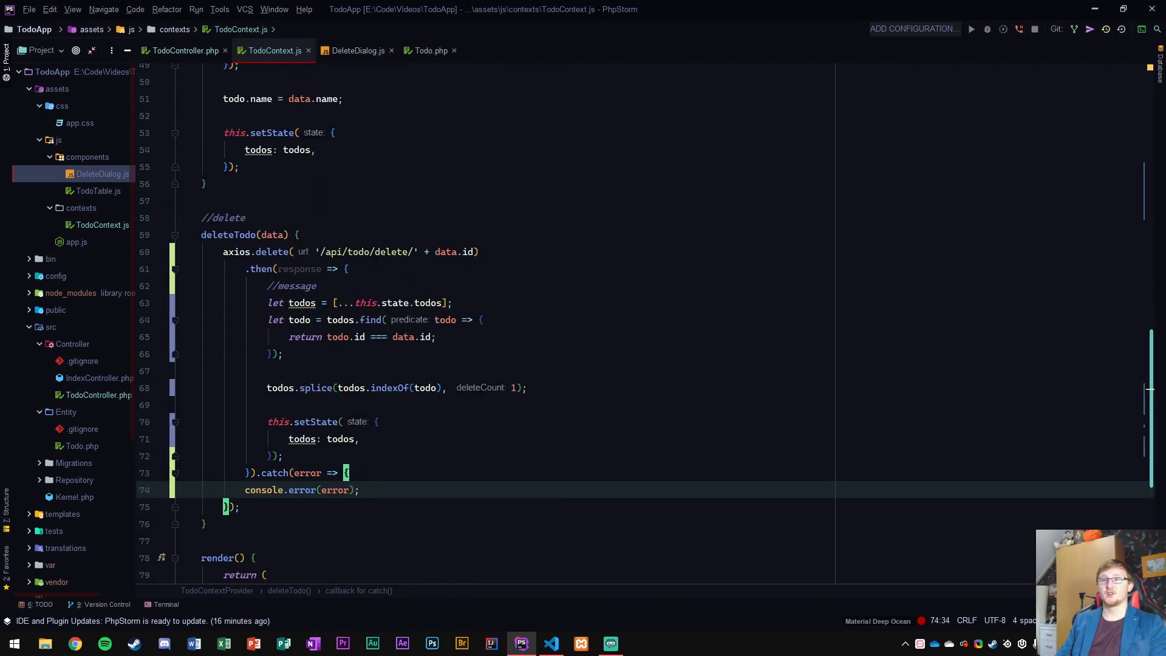
- Scroll through the deleteTodo function in TodoContext.js to review it
{"action": "scroll", "scroll_direction": "down", "scroll_amount": 3}
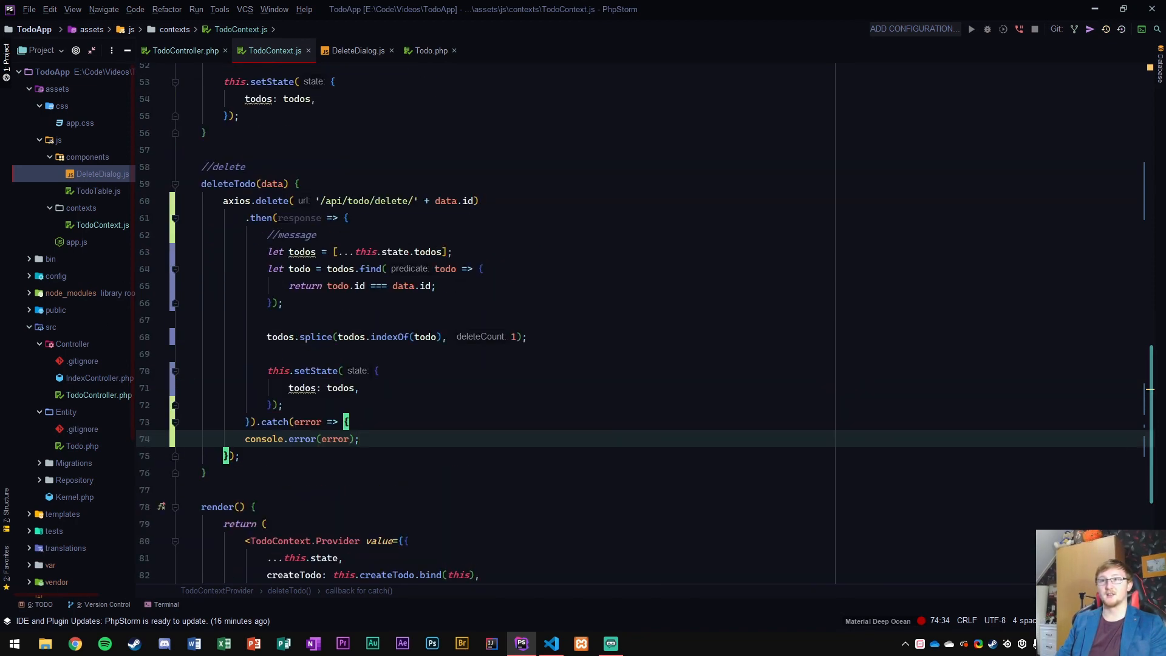